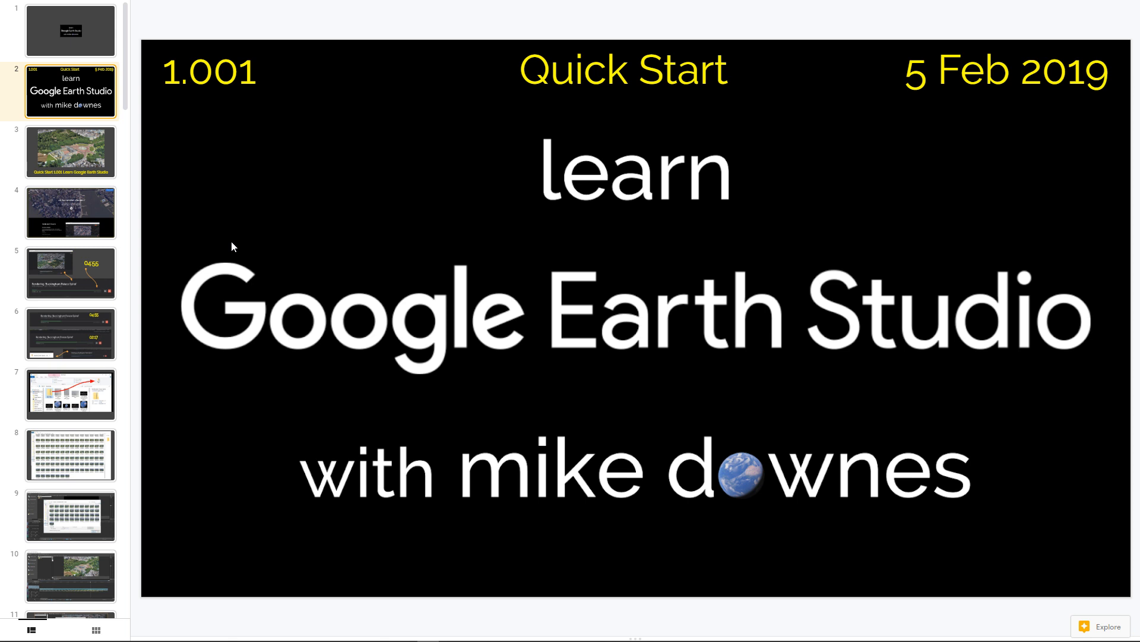
- Advance from the title slide past the Buckingham Palace aerial to the Earth Studio website slide
{"action": "left_click", "coordinate": [70, 151]}
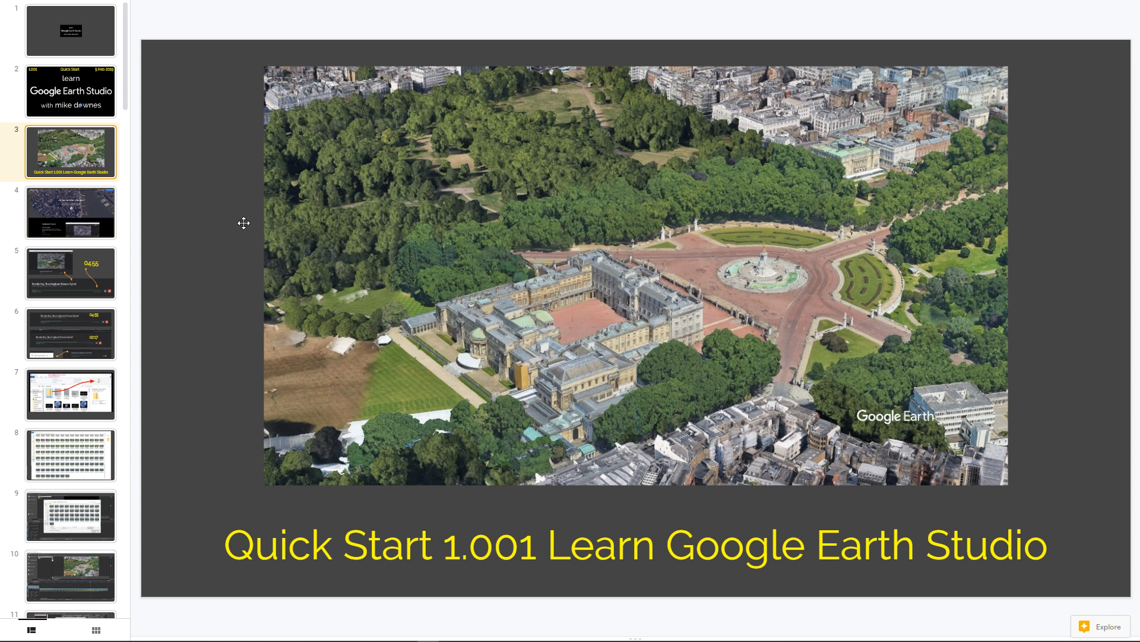
{"action": "mouse_move", "coordinate": [181, 221]}
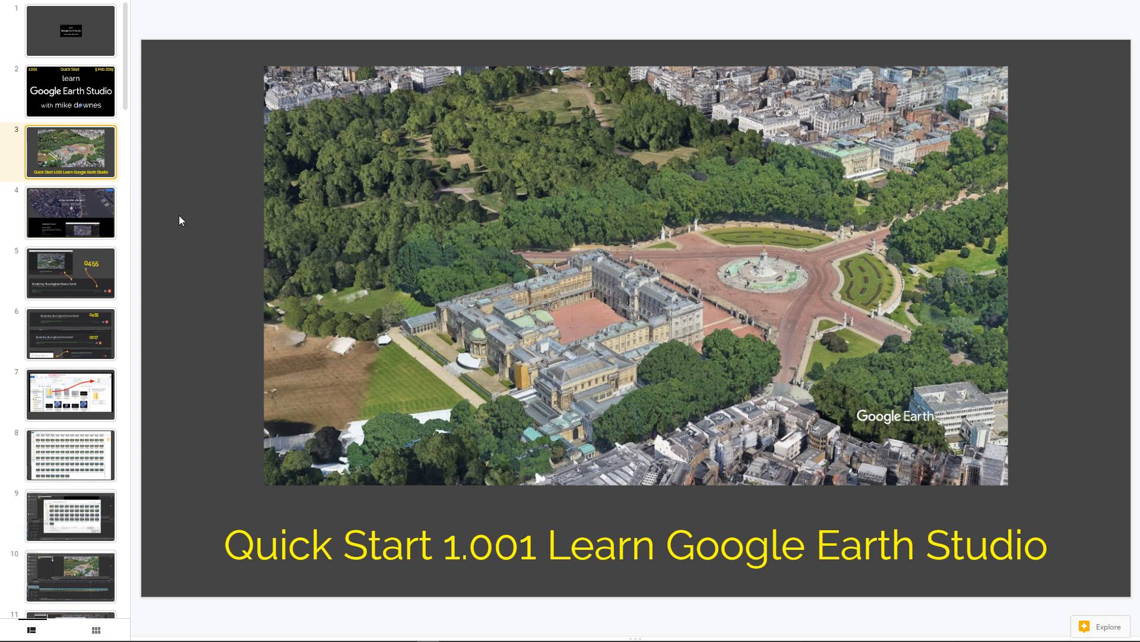
{"action": "left_click", "coordinate": [70, 211]}
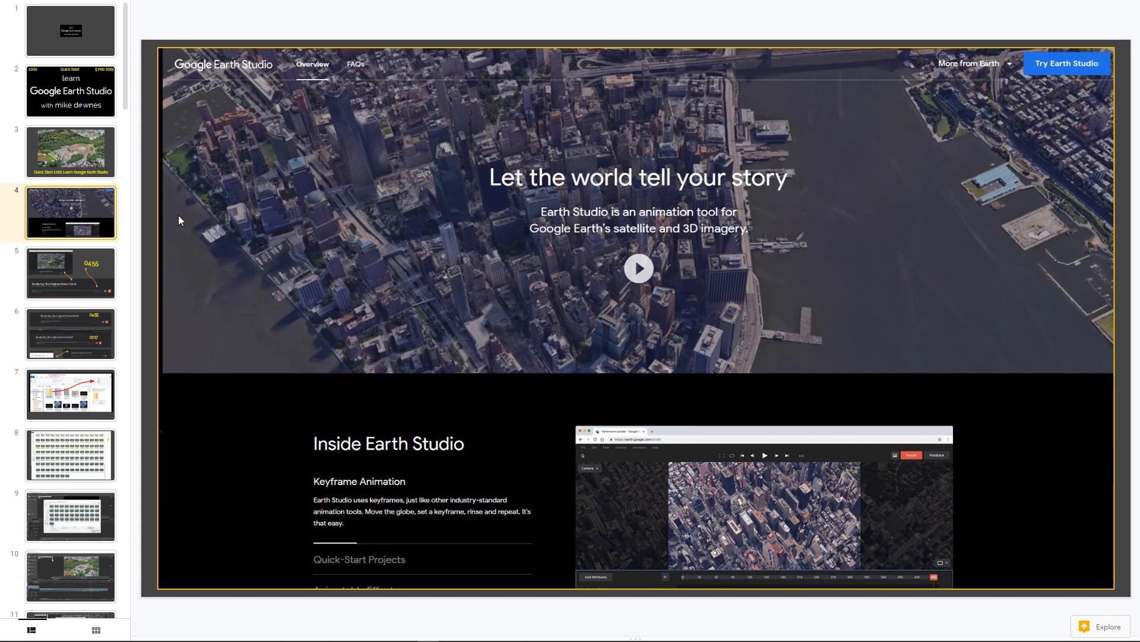
{"action": "mouse_move", "coordinate": [1031, 121]}
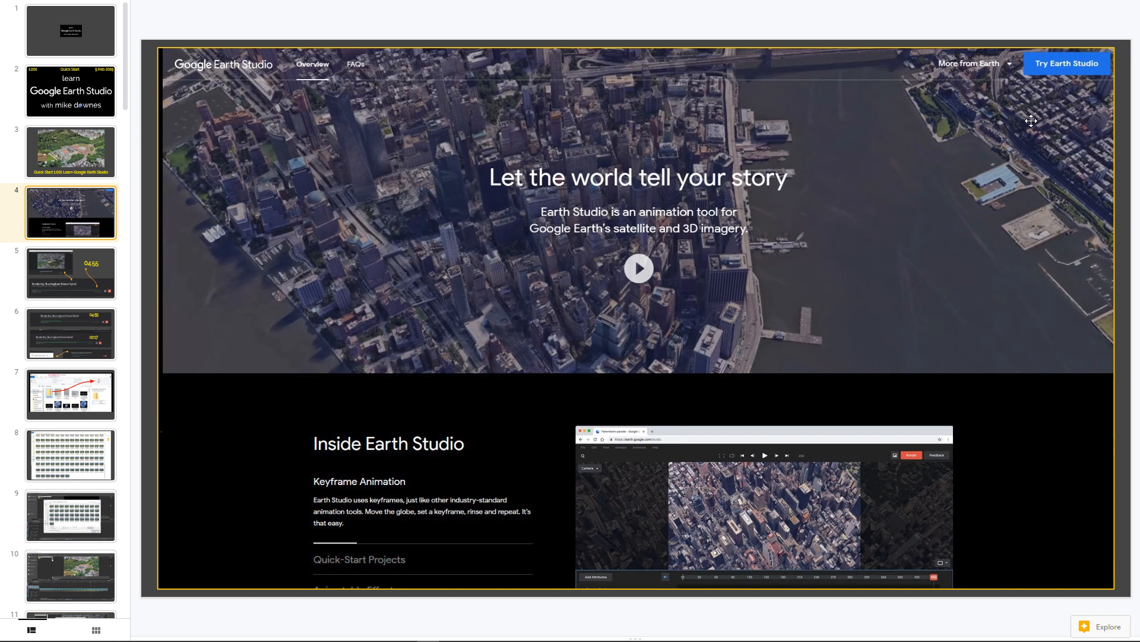
{"action": "mouse_move", "coordinate": [984, 38]}
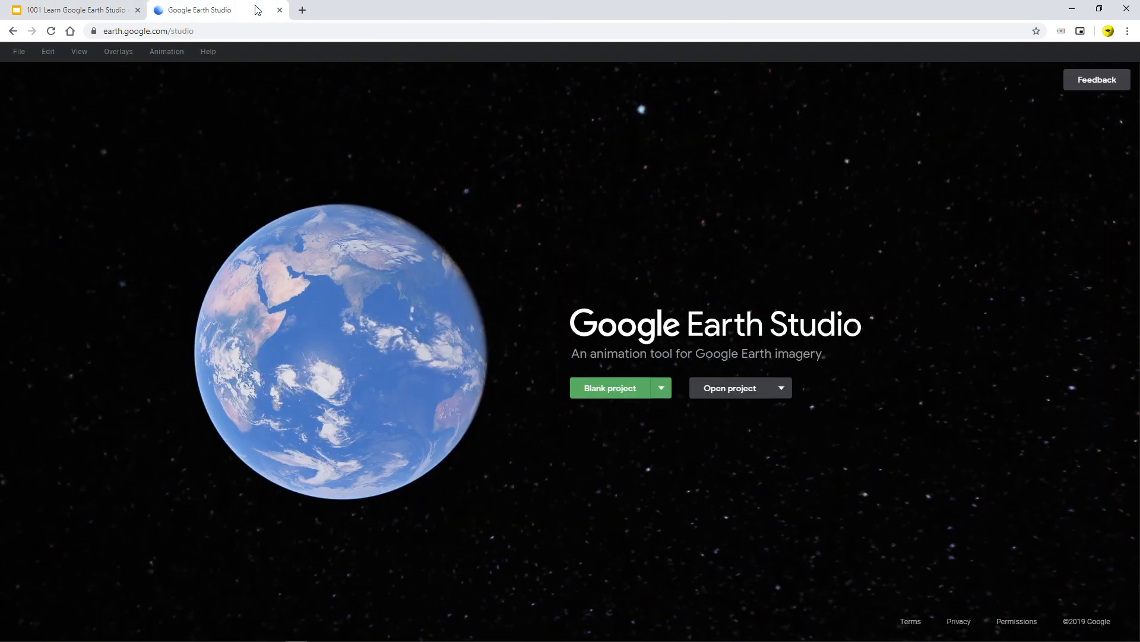
{"action": "mouse_move", "coordinate": [250, 164]}
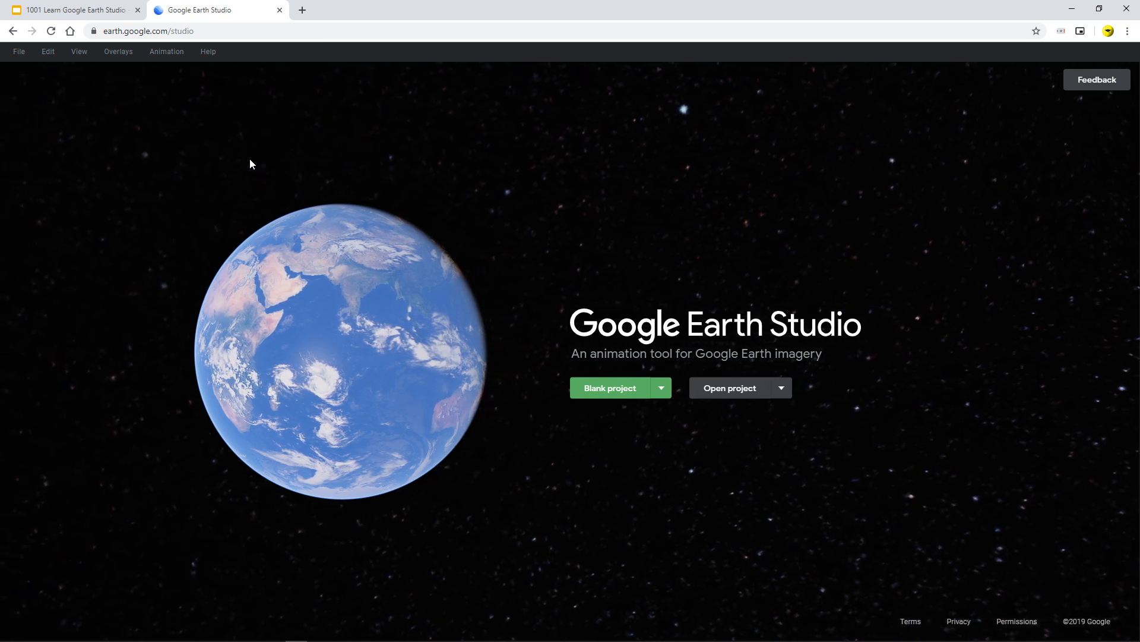
{"action": "mouse_move", "coordinate": [498, 376]}
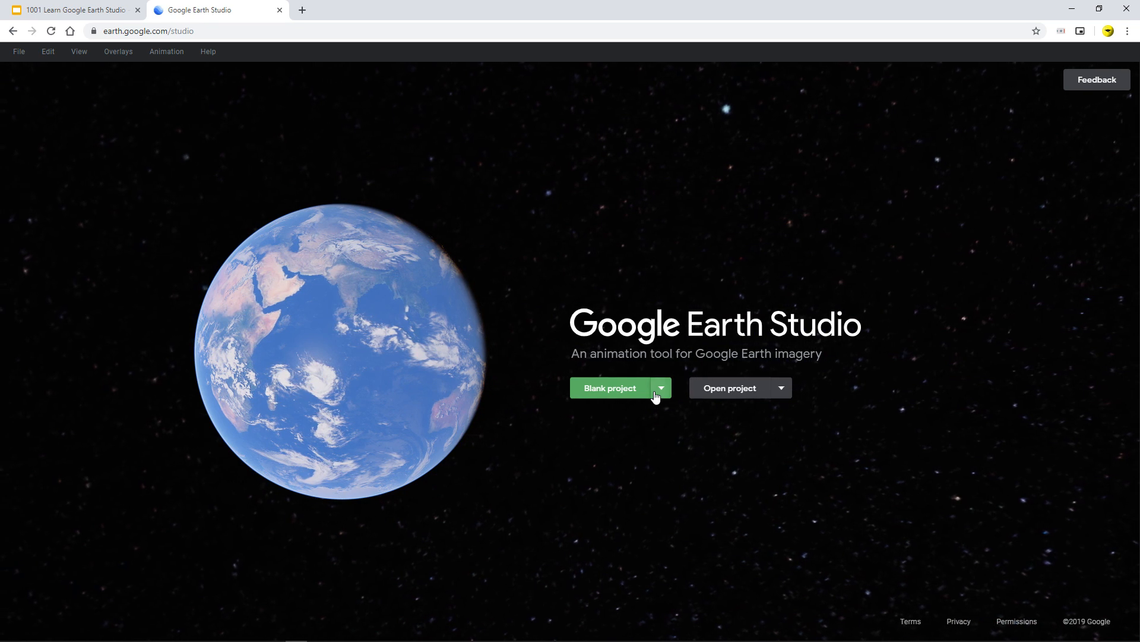
- Browse the Quick Start templates, choose Spiral and start a project from it
{"action": "left_click", "coordinate": [609, 388]}
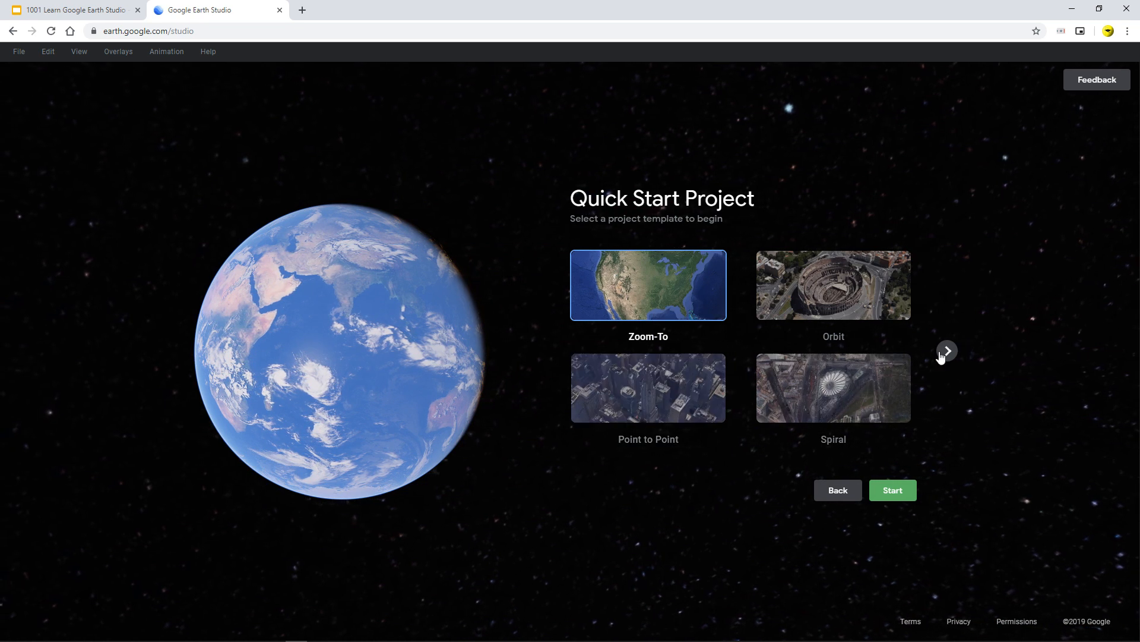
{"action": "left_click", "coordinate": [947, 350]}
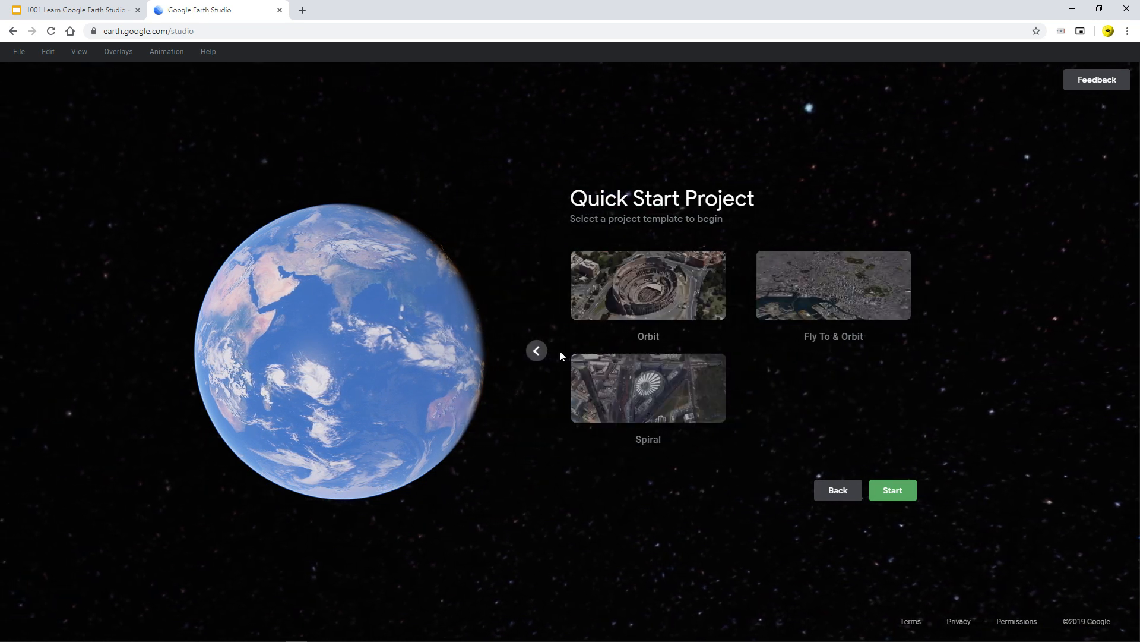
{"action": "left_click", "coordinate": [537, 350]}
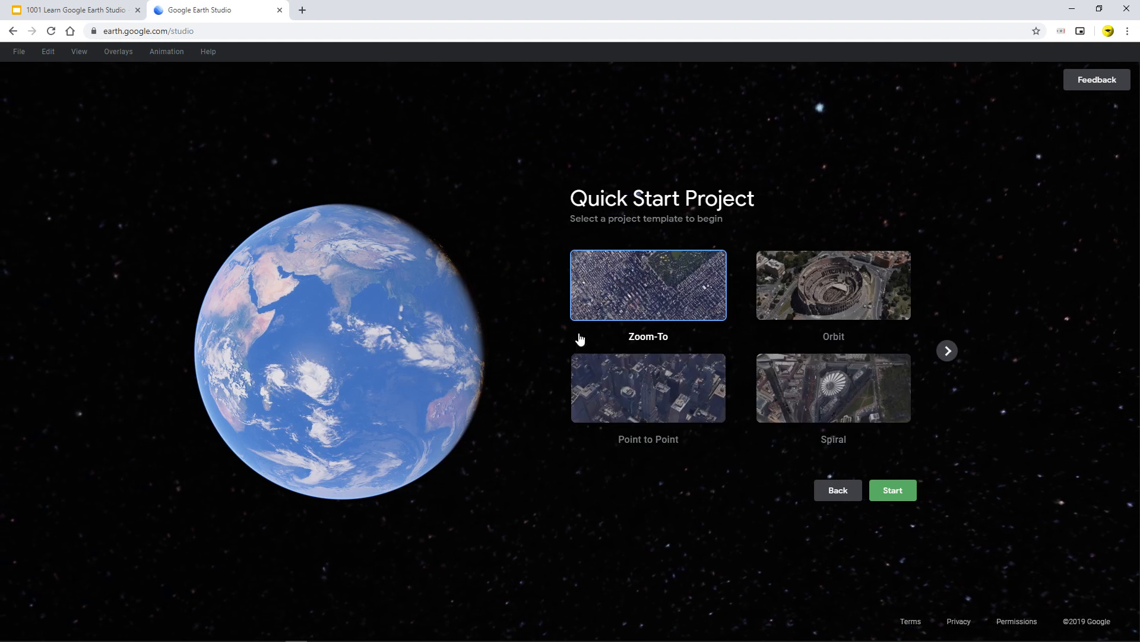
{"action": "mouse_move", "coordinate": [821, 392]}
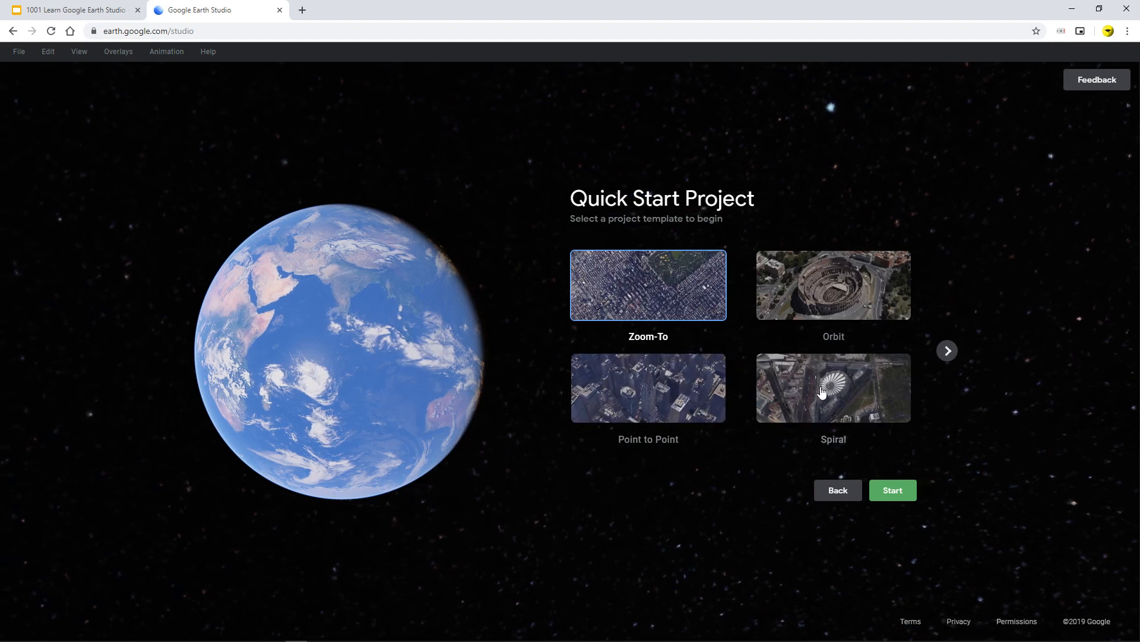
{"action": "left_click", "coordinate": [833, 387]}
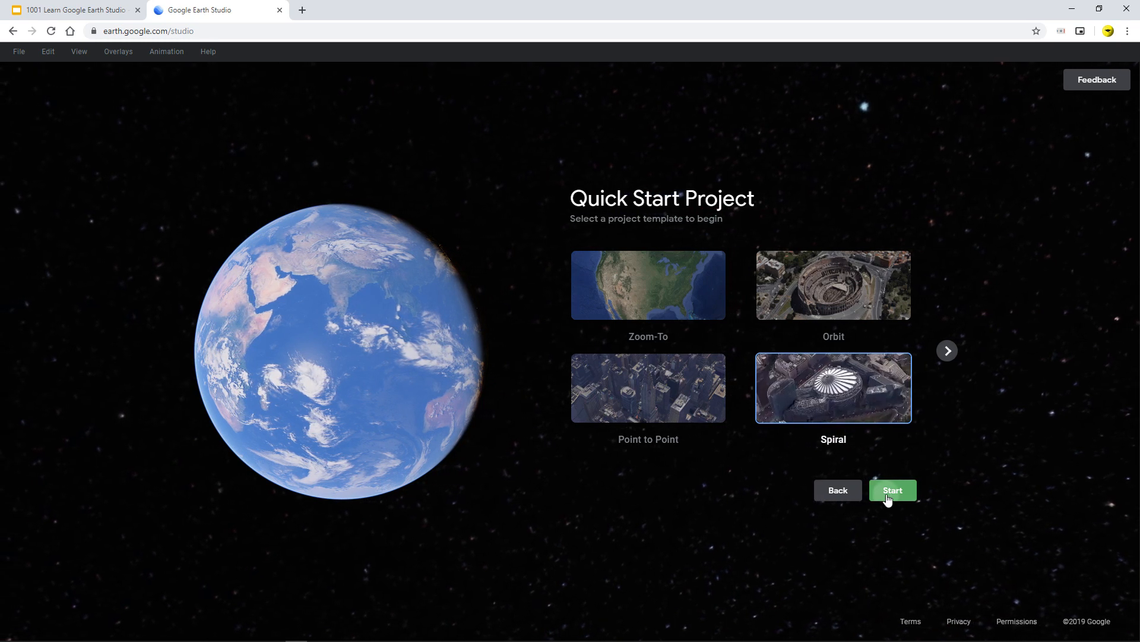
{"action": "left_click", "coordinate": [892, 490]}
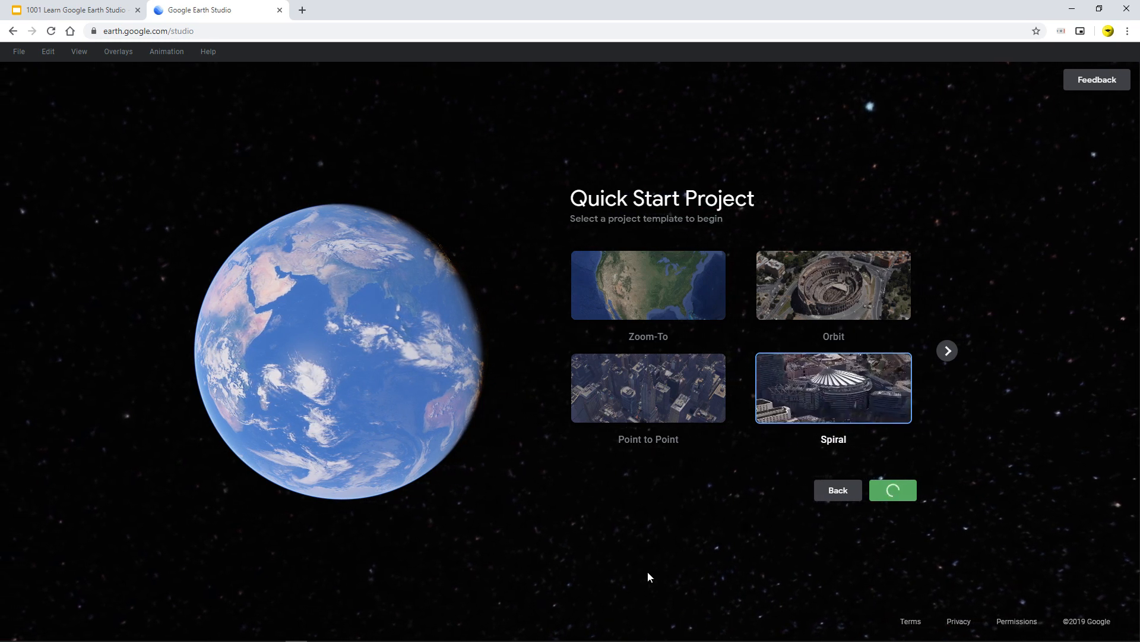
- Search 'buckingham palace' and pick Buckingham Palace, London as the spiral's point of interest
{"action": "left_click", "coordinate": [892, 490]}
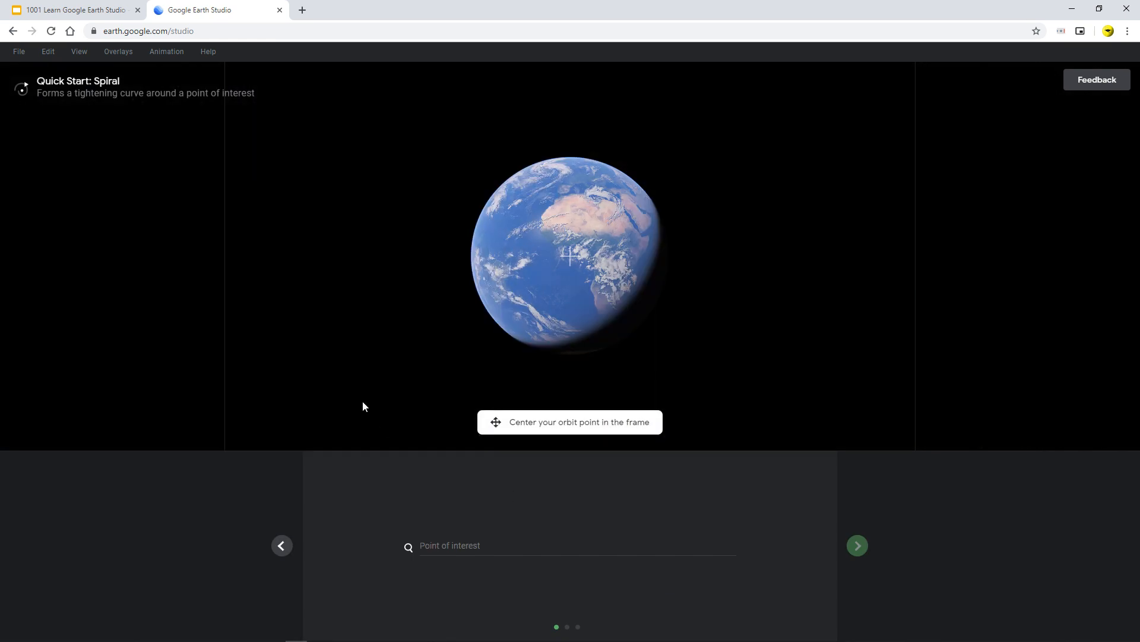
{"action": "mouse_move", "coordinate": [283, 329]}
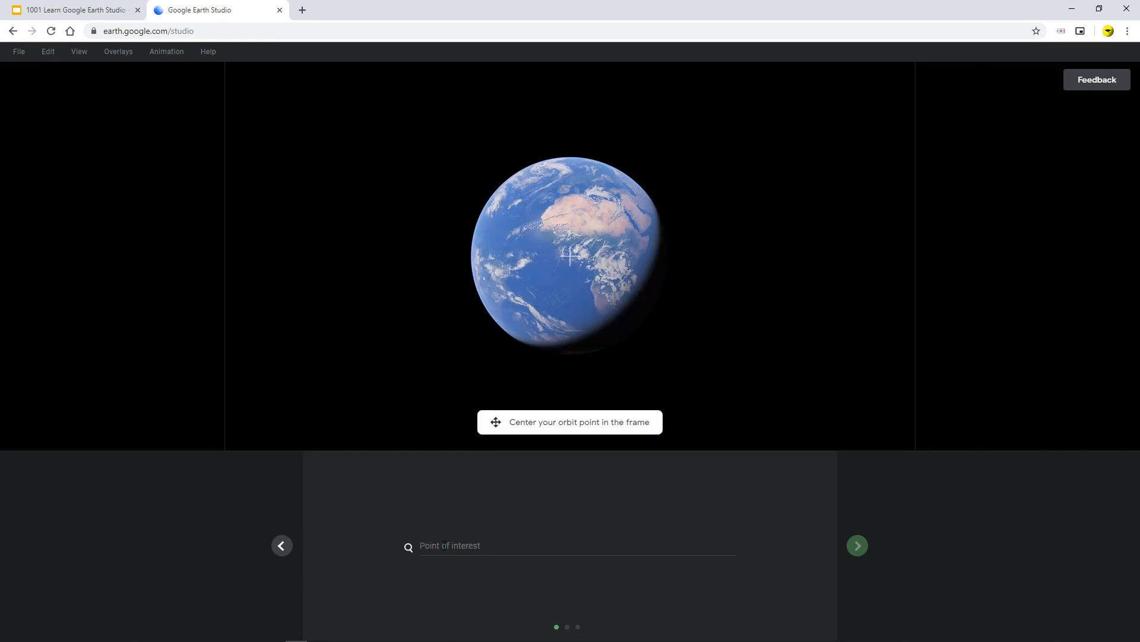
{"action": "type", "text": "buck"}
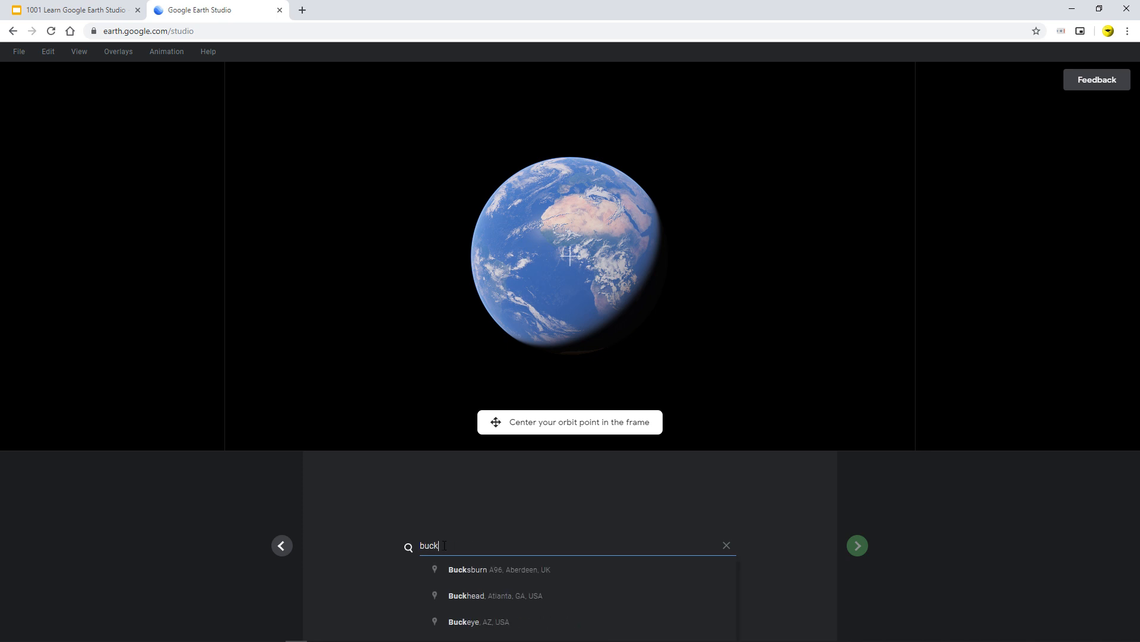
{"action": "type", "text": "in"}
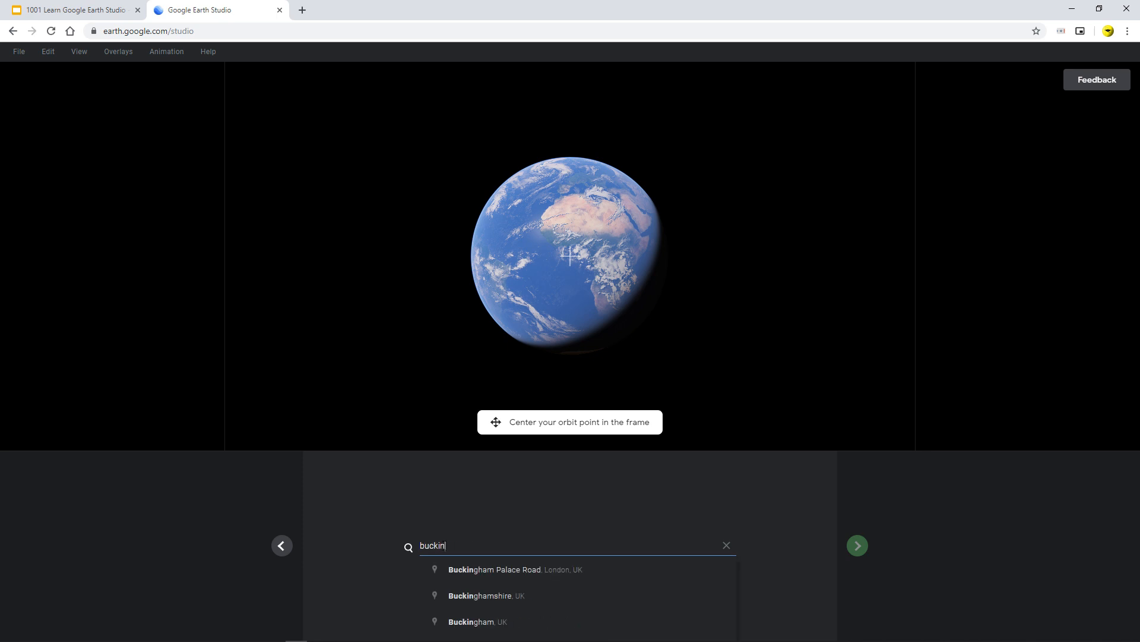
{"action": "type", "text": "gham"}
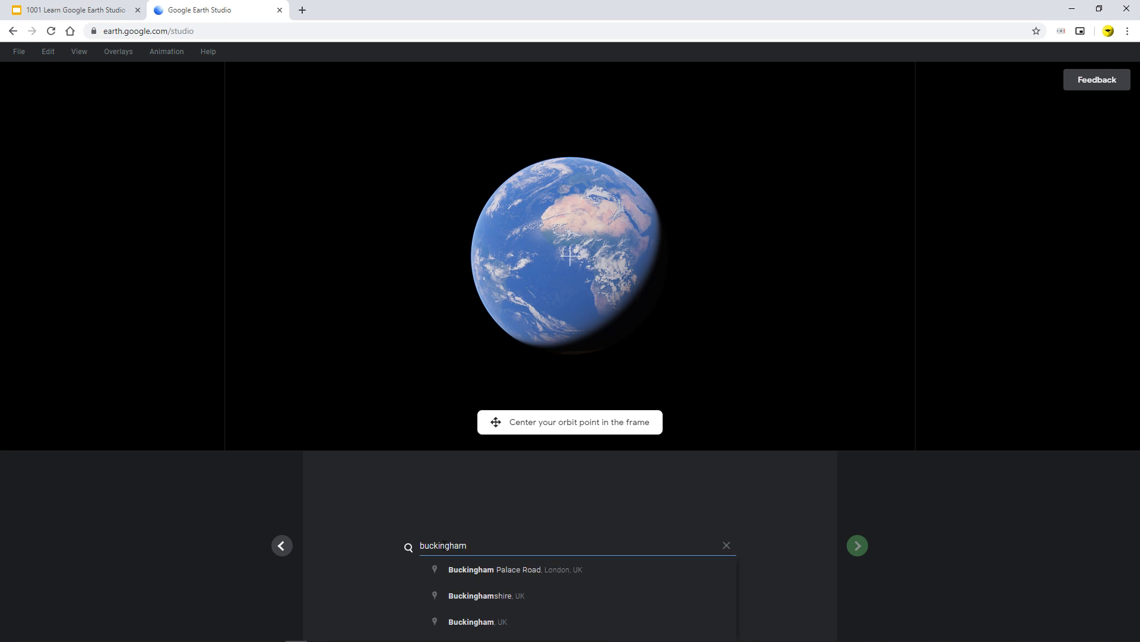
{"action": "type", "text": "pa"}
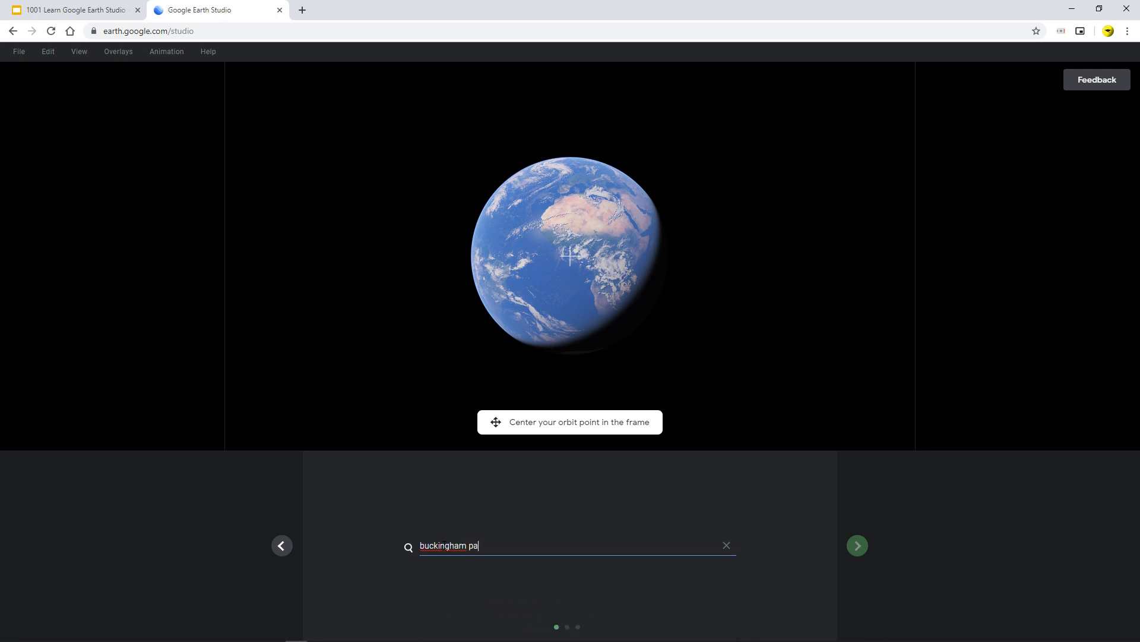
{"action": "type", "text": "lace"}
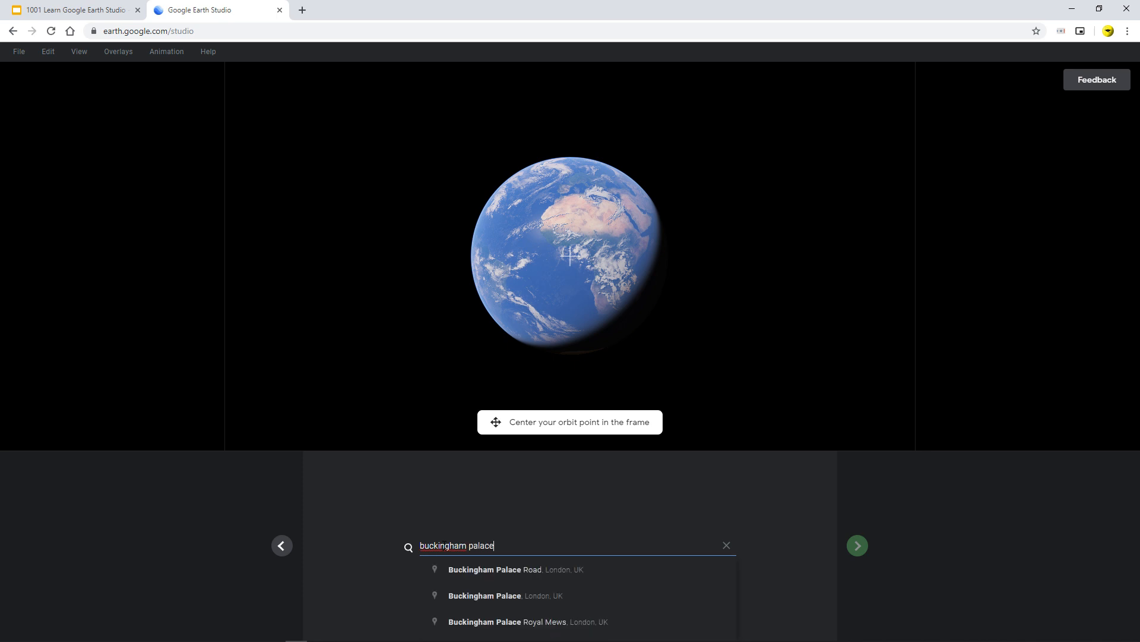
{"action": "left_click", "coordinate": [485, 595]}
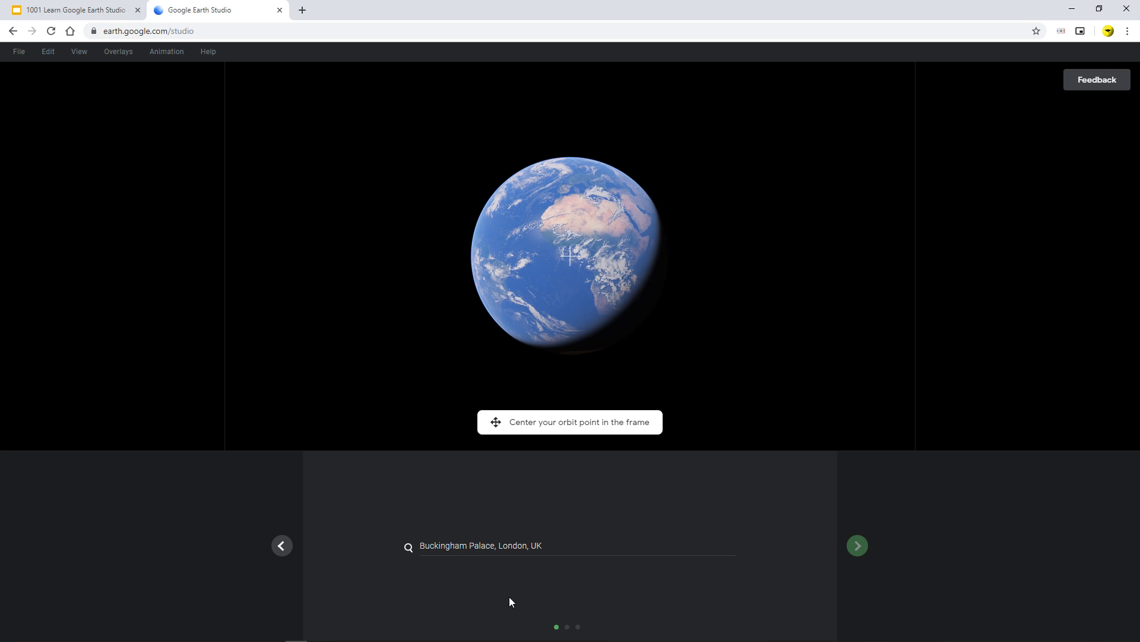
{"action": "left_click", "coordinate": [856, 545]}
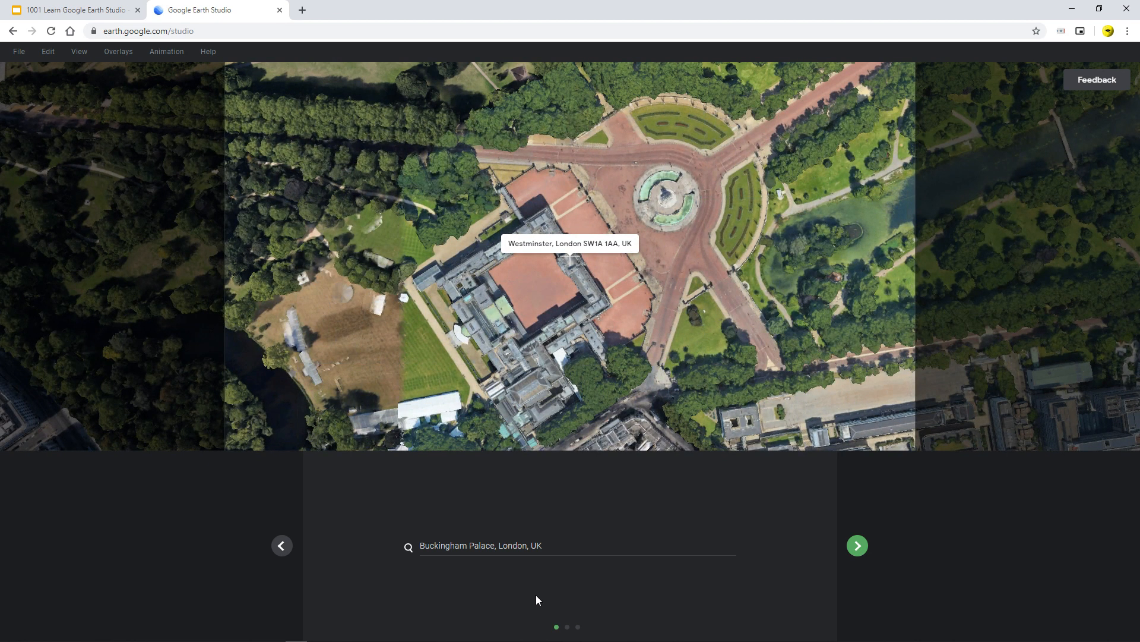
{"action": "mouse_move", "coordinate": [572, 268]}
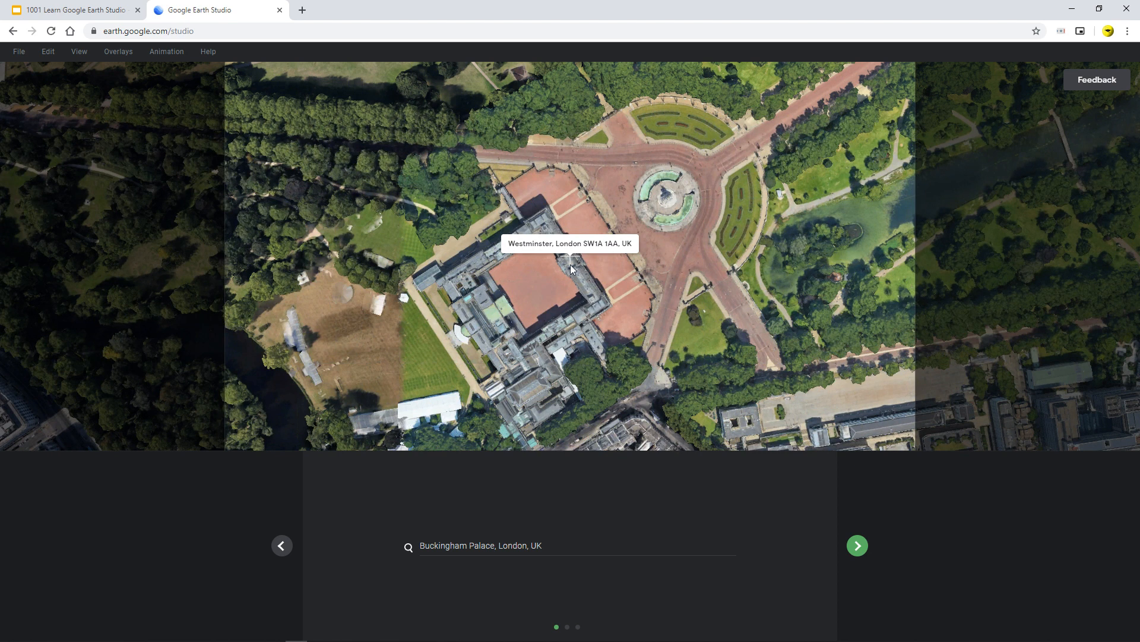
{"action": "mouse_move", "coordinate": [539, 261]}
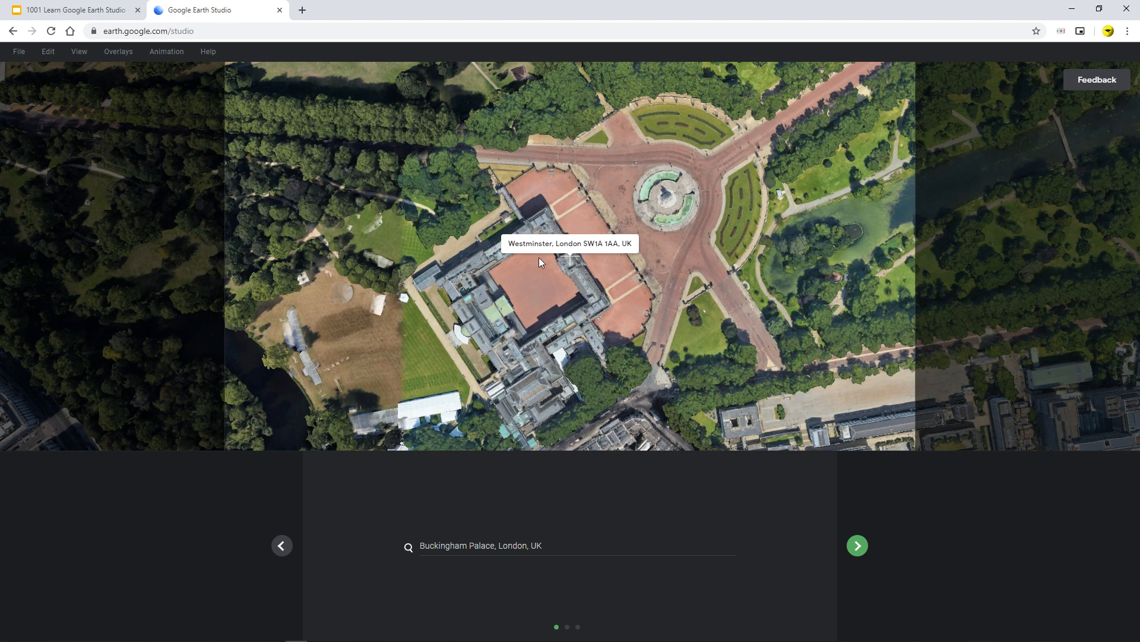
{"action": "mouse_move", "coordinate": [567, 262]}
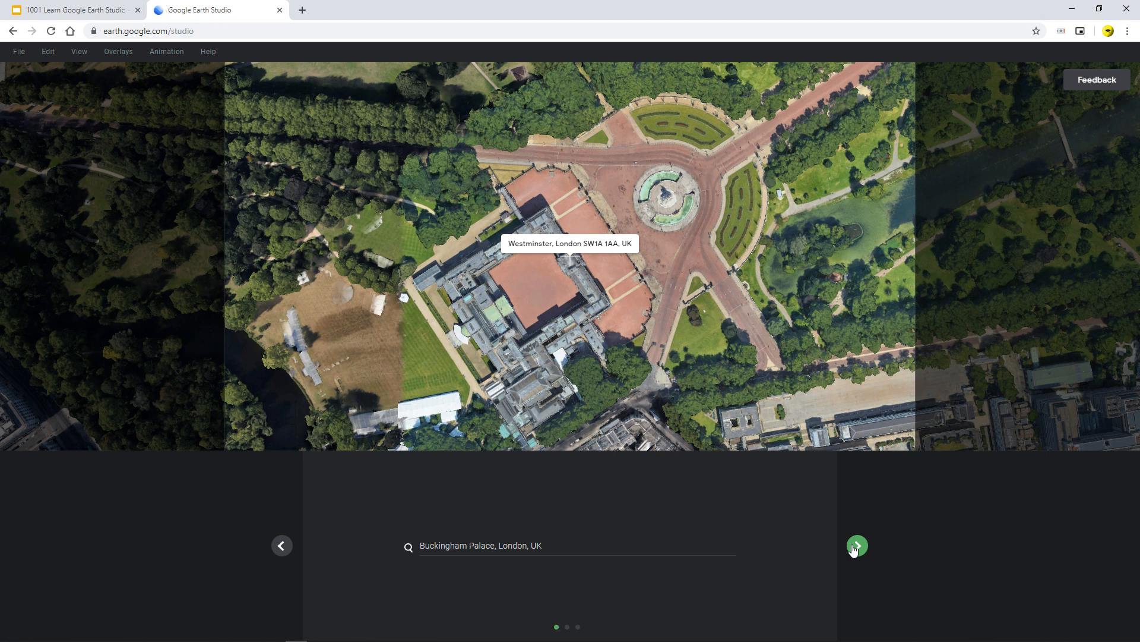
- Move to the radius, angle and altitude step and play then pause the path preview around the palace
{"action": "left_click", "coordinate": [856, 546]}
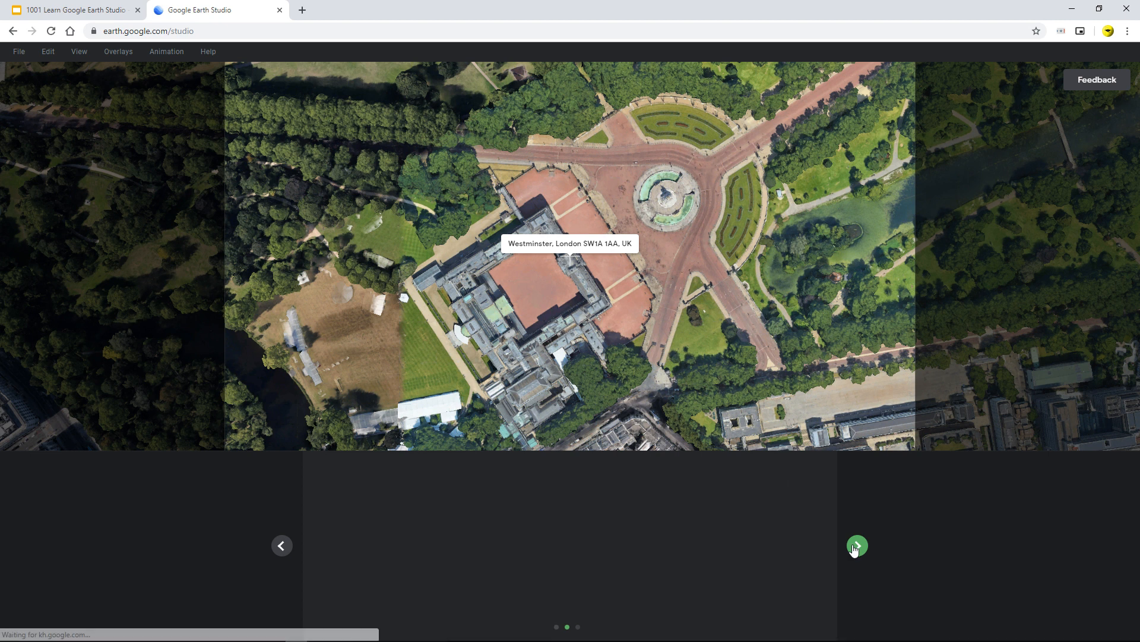
{"action": "left_click", "coordinate": [856, 545]}
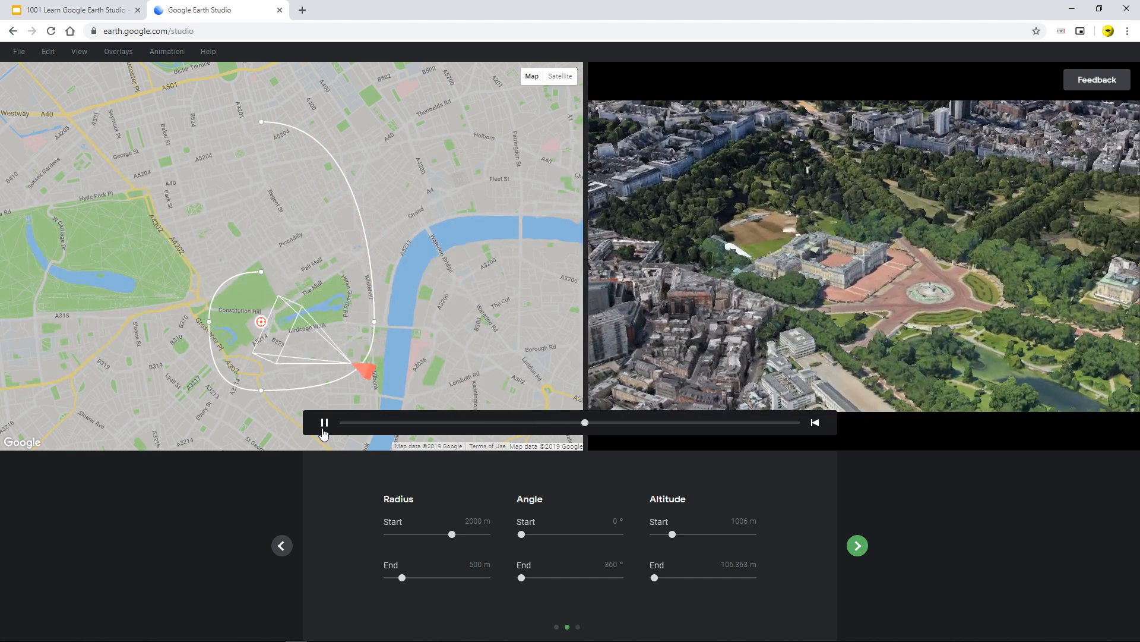
{"action": "left_click", "coordinate": [323, 422]}
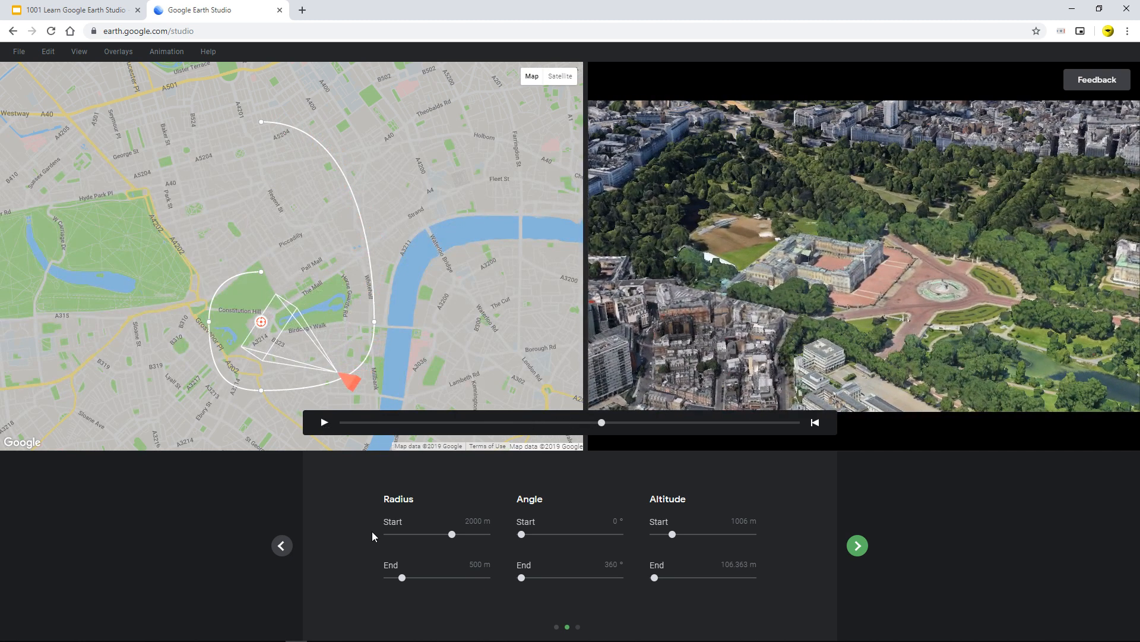
{"action": "mouse_move", "coordinate": [579, 537]}
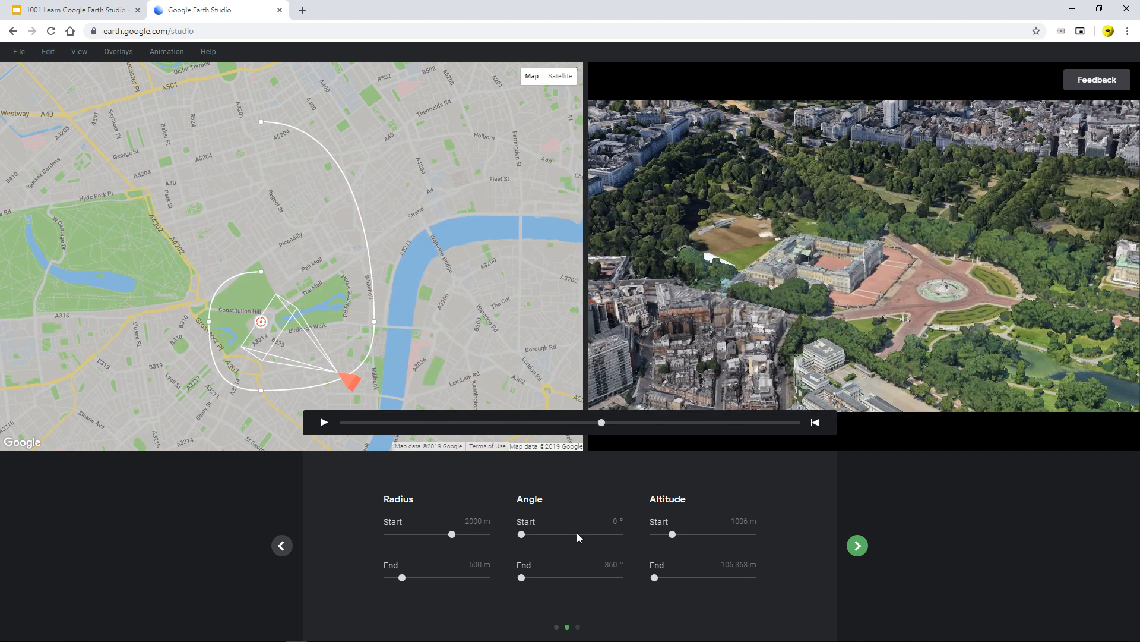
{"action": "mouse_move", "coordinate": [614, 543]}
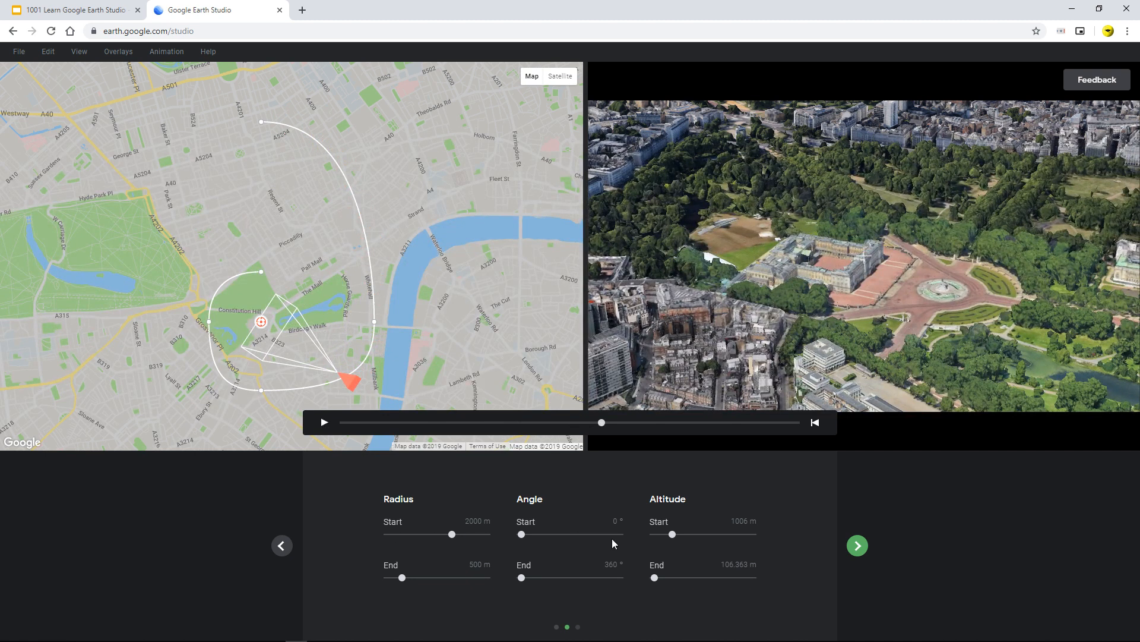
{"action": "mouse_move", "coordinate": [905, 527]}
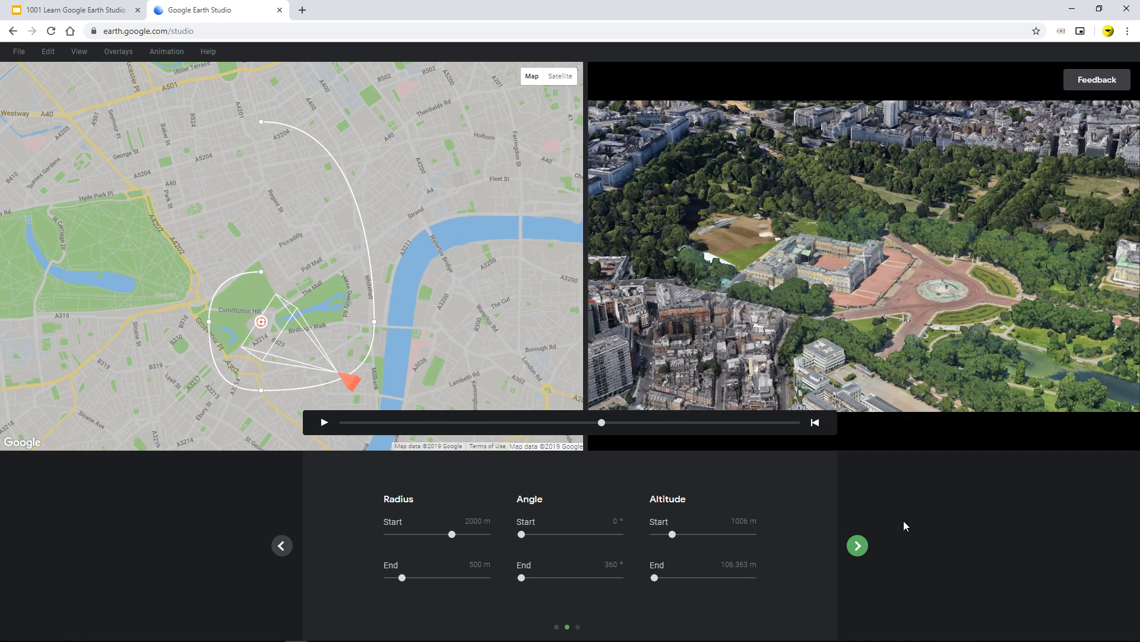
{"action": "mouse_move", "coordinate": [856, 545]}
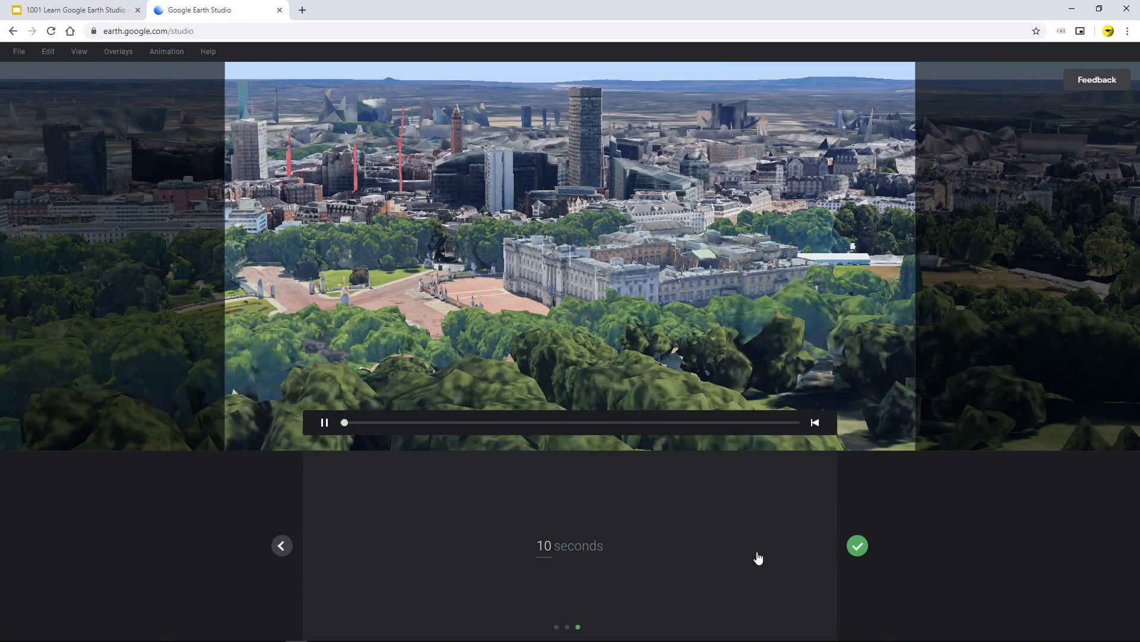
- Confirm the spiral as a project and scrub the timeline to later and earlier frames
{"action": "left_click", "coordinate": [856, 545]}
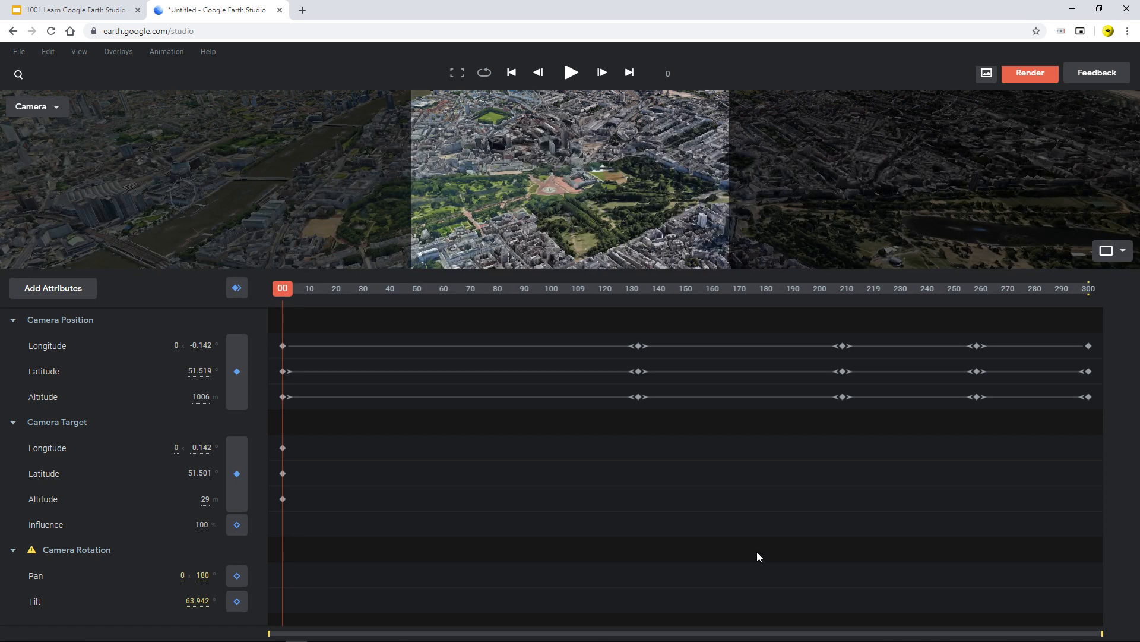
{"action": "mouse_move", "coordinate": [536, 439]}
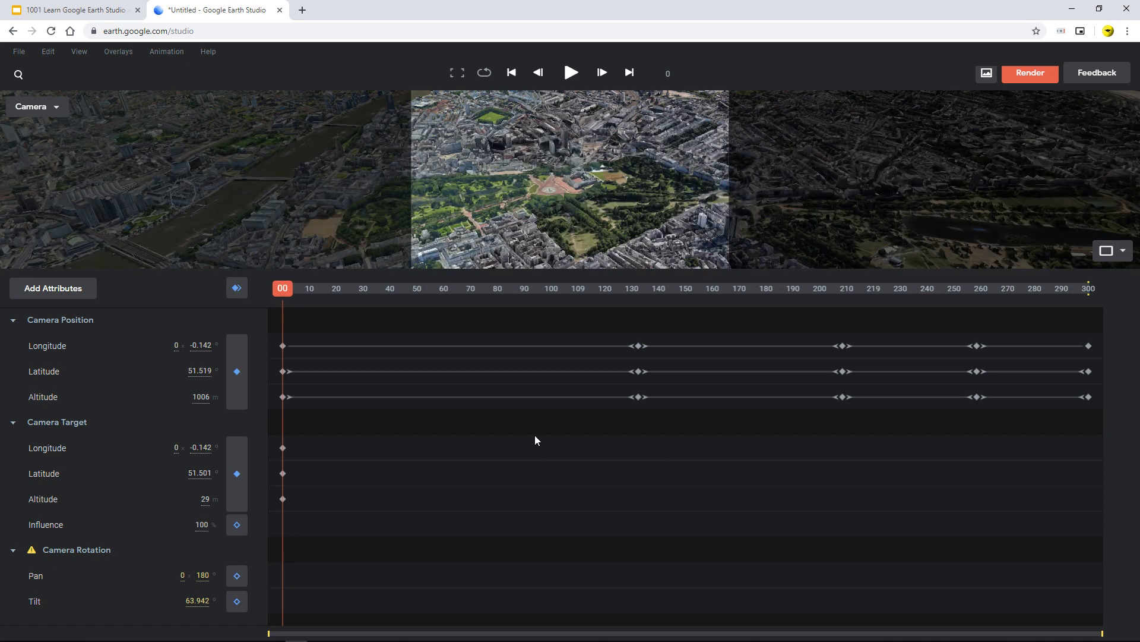
{"action": "mouse_move", "coordinate": [316, 325]}
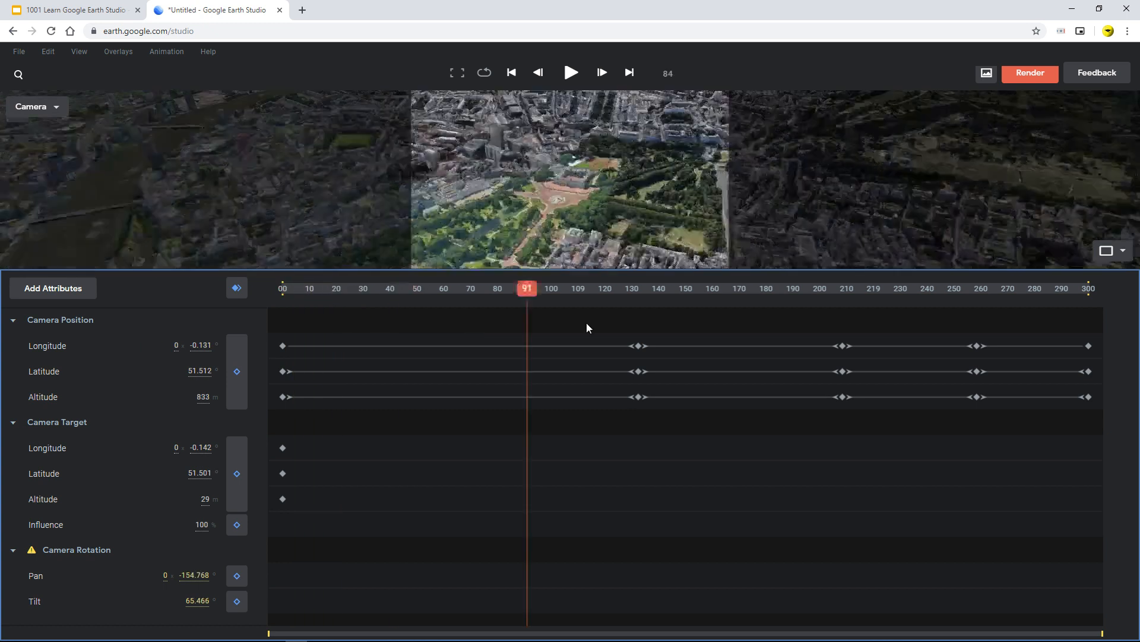
{"action": "left_click", "coordinate": [881, 288]}
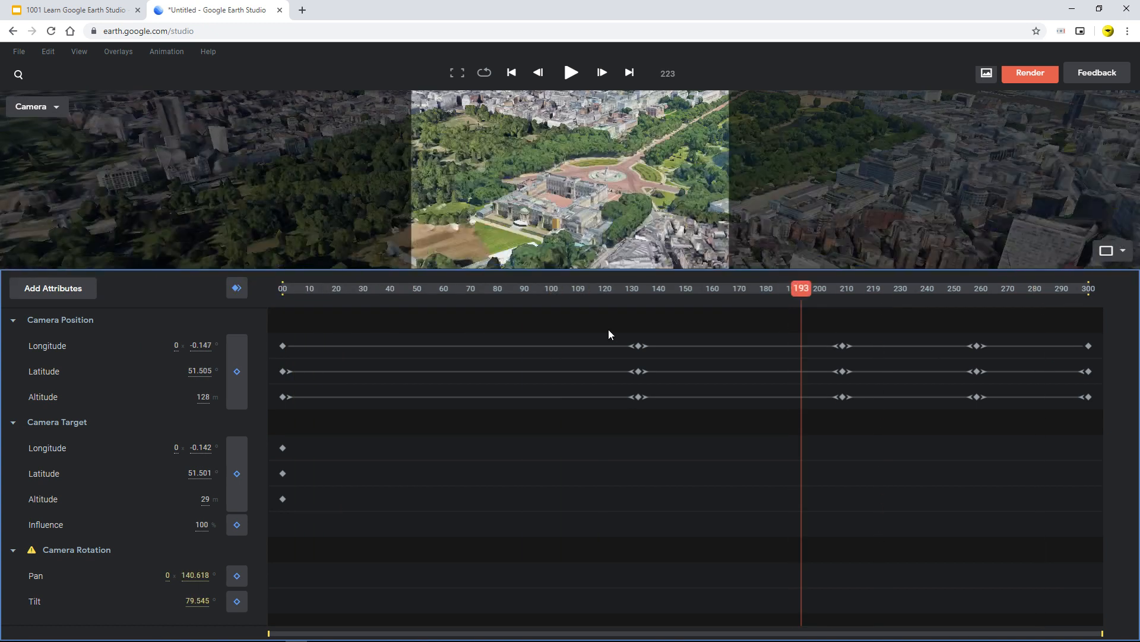
{"action": "left_click", "coordinate": [575, 287]}
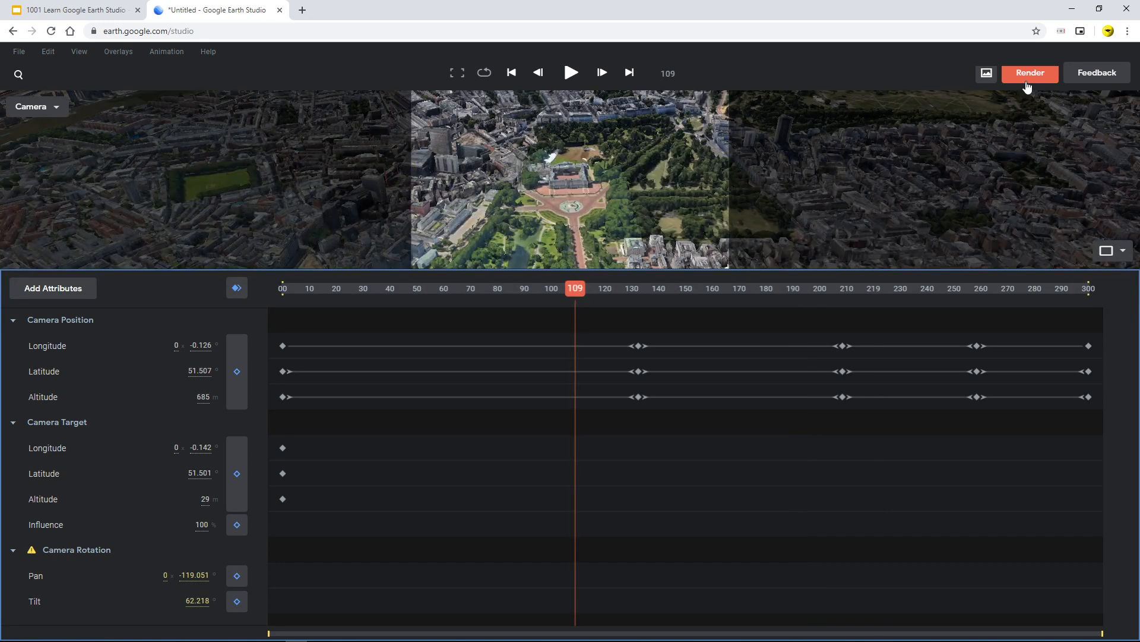
- Start rendering frames 0–300 as a 1920×1080 JPEG sequence
{"action": "left_click", "coordinate": [1029, 72]}
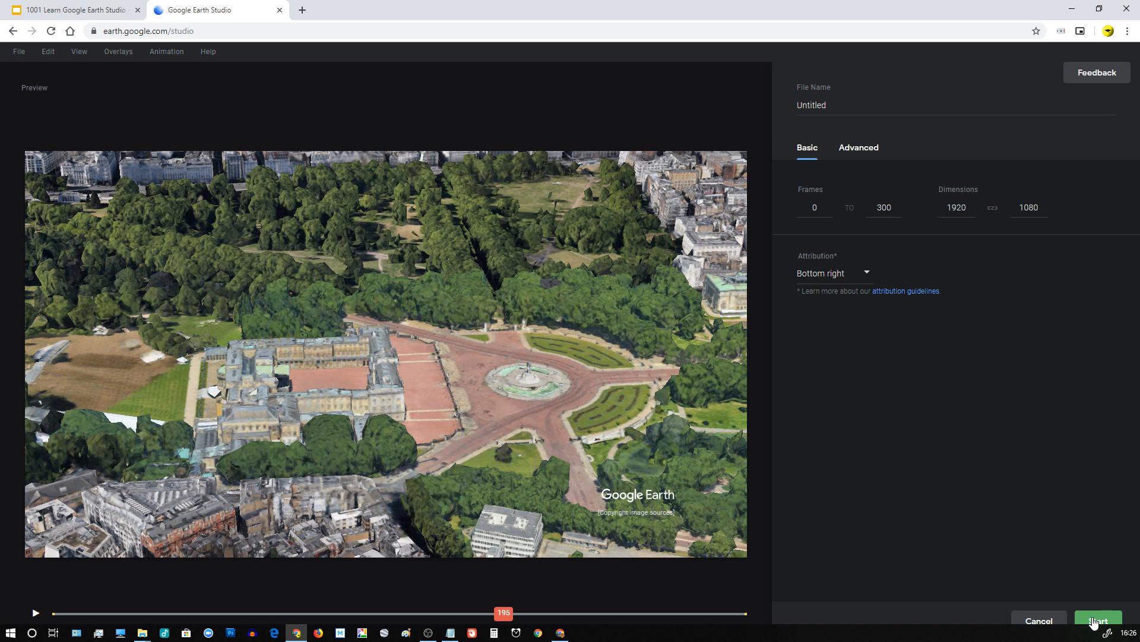
{"action": "left_click", "coordinate": [1096, 620]}
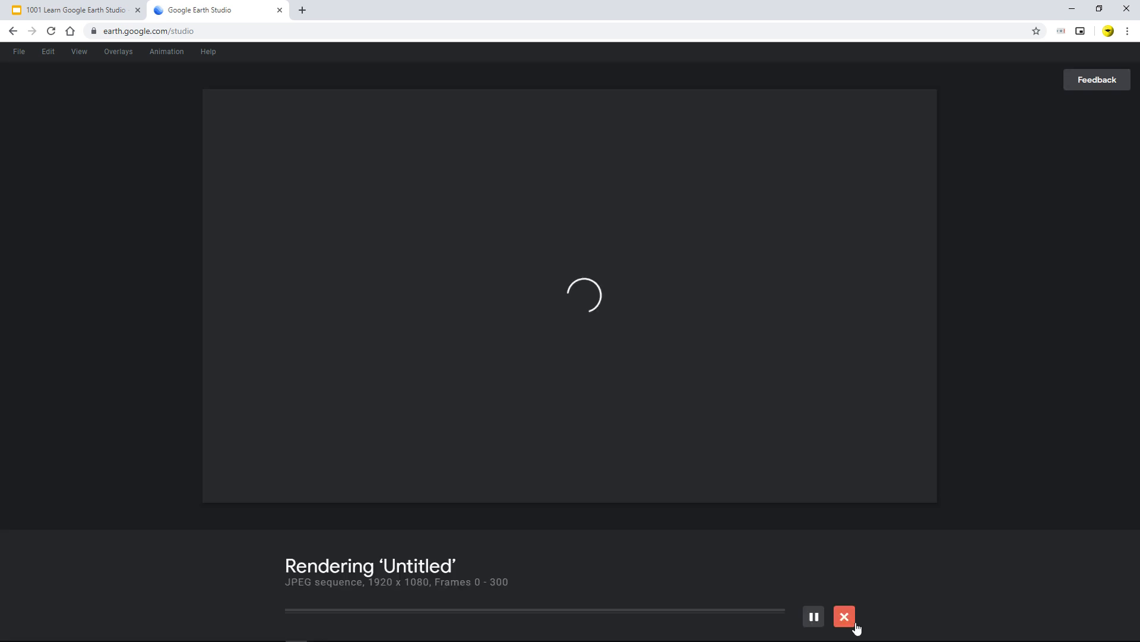
- Cancel the running render and return to the slide showing render progress at 04:55 remaining
{"action": "left_click", "coordinate": [812, 616]}
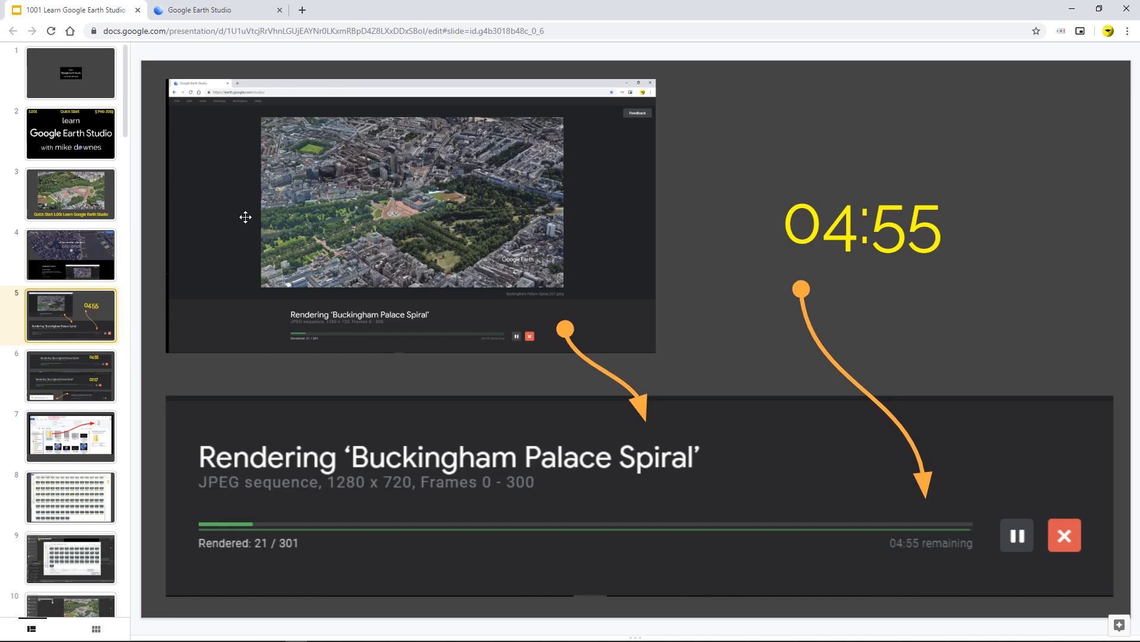
{"action": "mouse_move", "coordinate": [384, 364]}
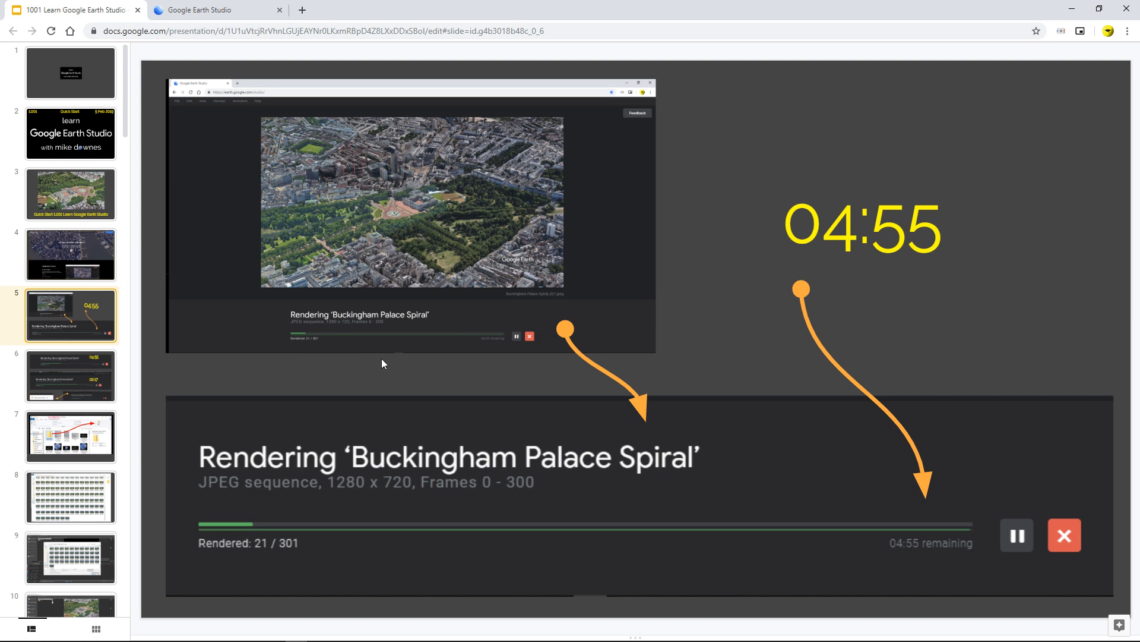
{"action": "mouse_move", "coordinate": [292, 298]}
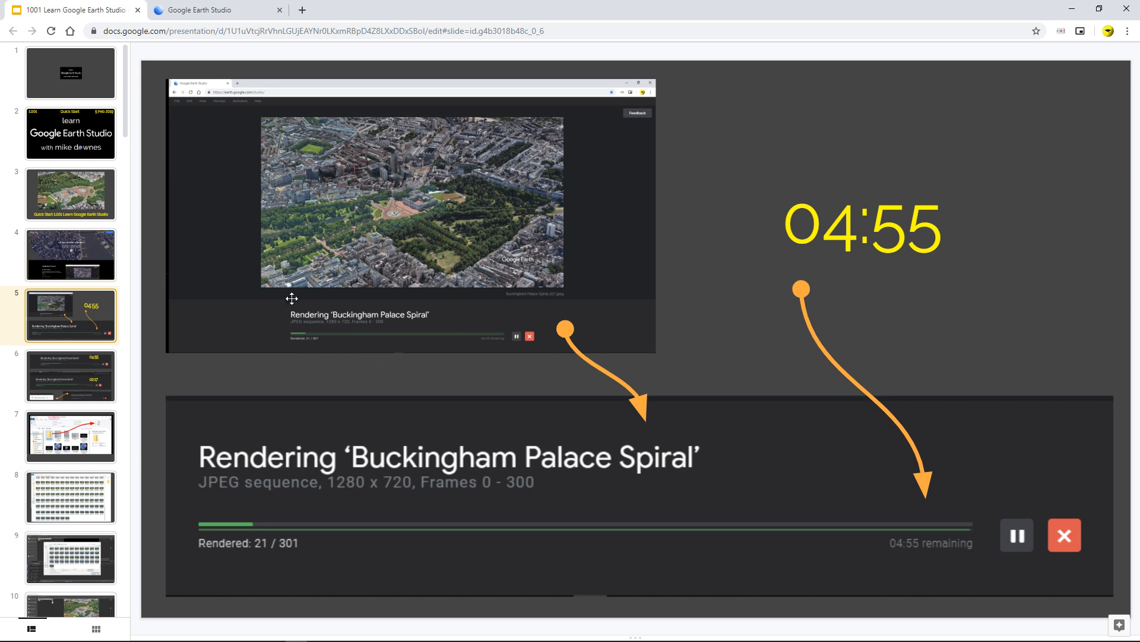
{"action": "mouse_move", "coordinate": [404, 323]}
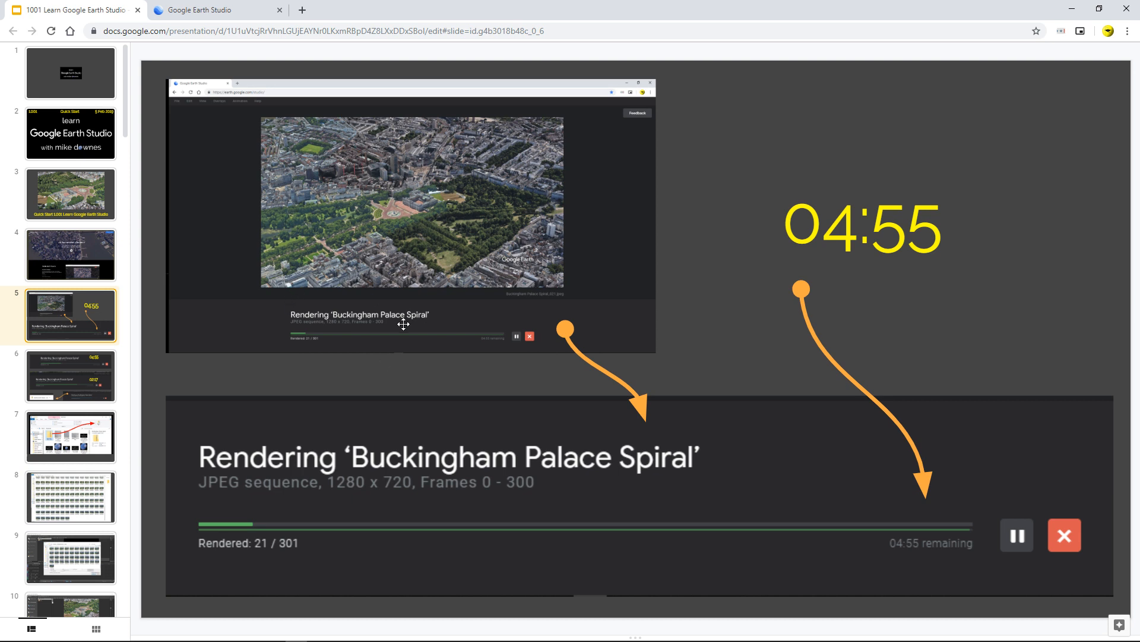
{"action": "mouse_move", "coordinate": [244, 566]}
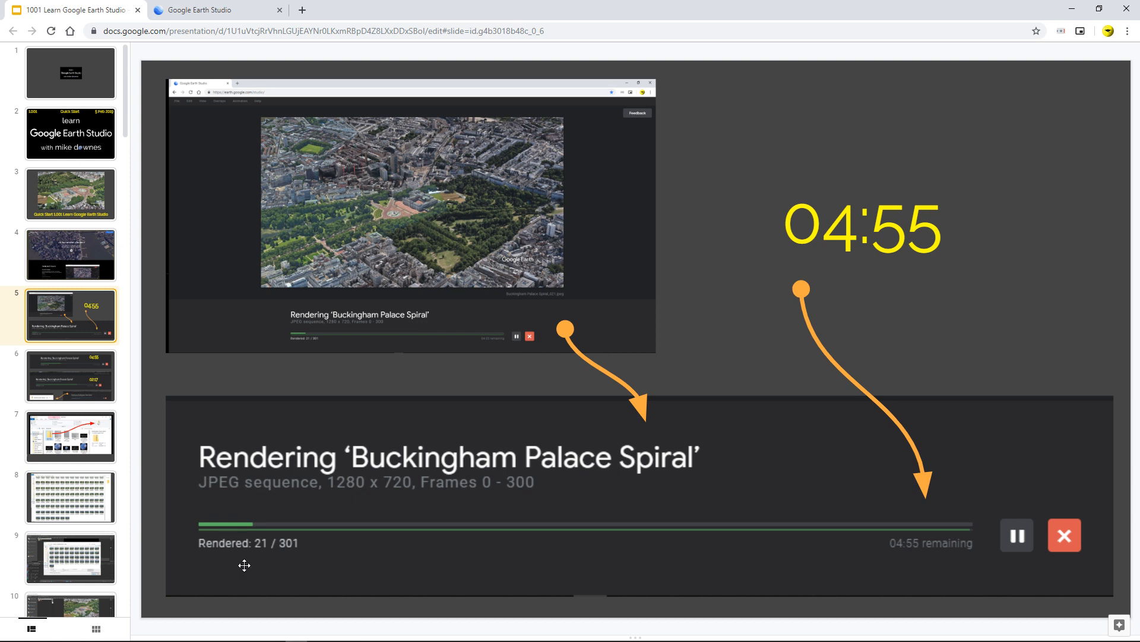
{"action": "mouse_move", "coordinate": [226, 553]}
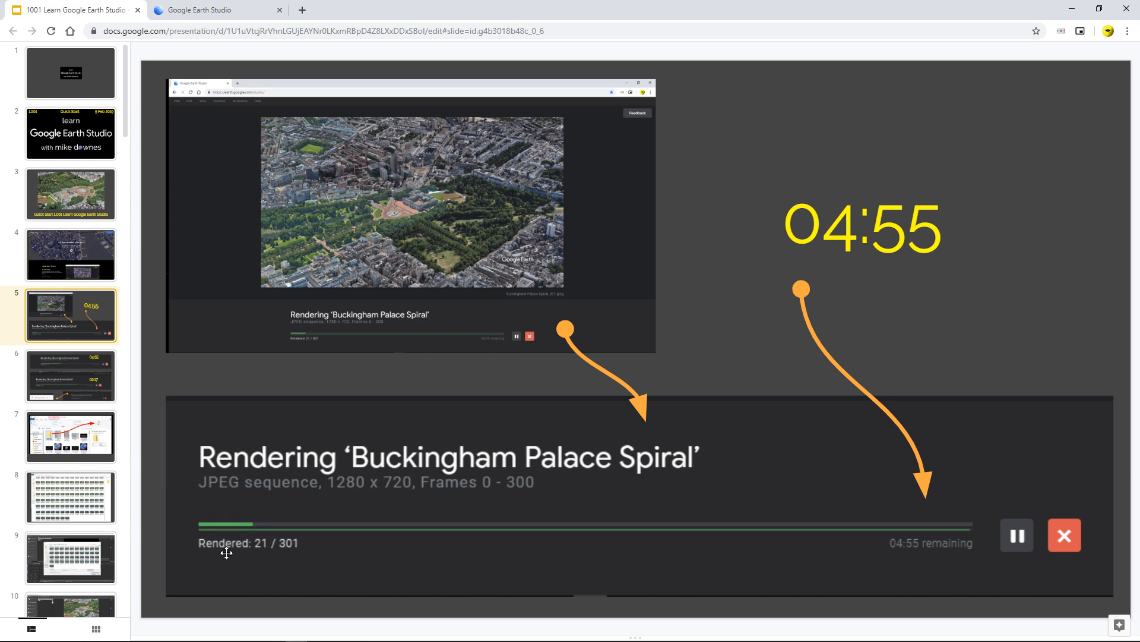
{"action": "mouse_move", "coordinate": [207, 552]}
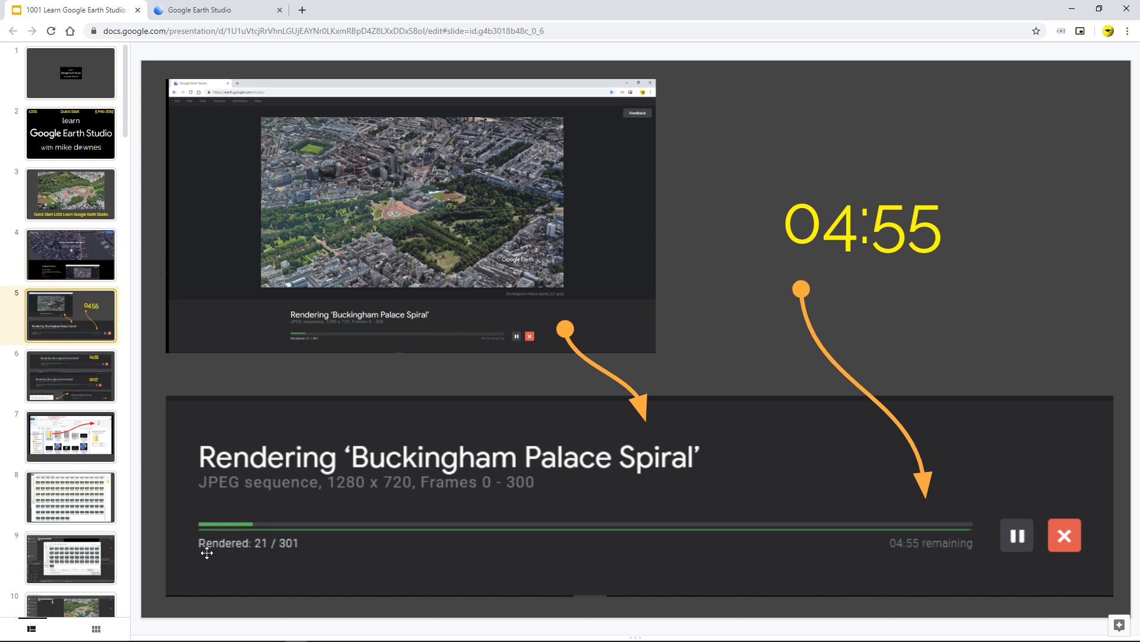
{"action": "mouse_move", "coordinate": [305, 561]}
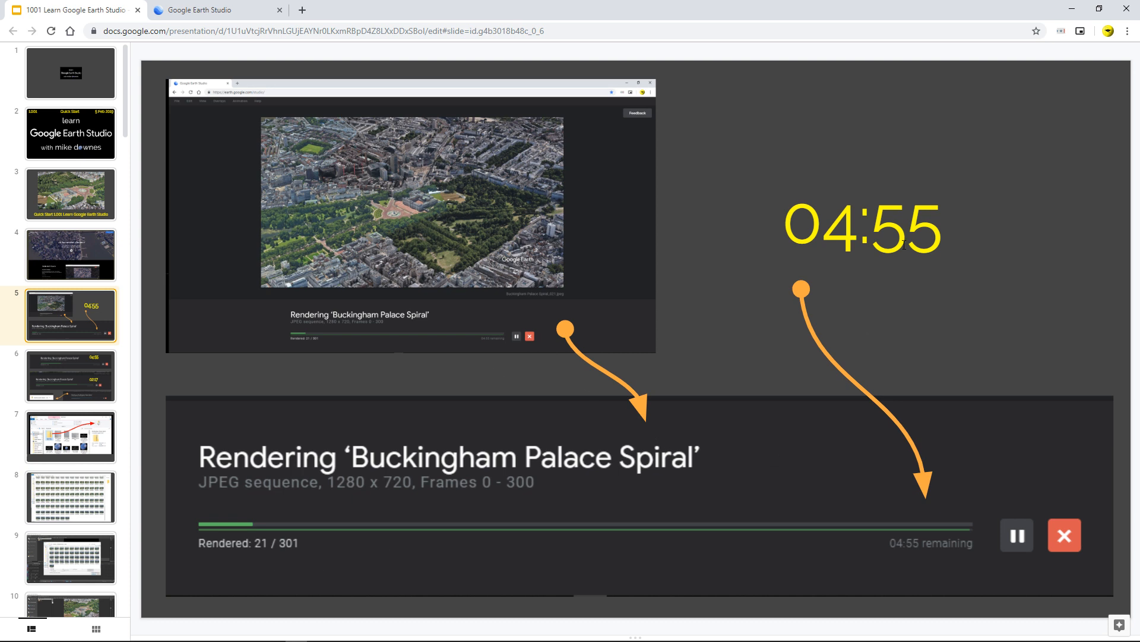
- Advance to slide 6 with later render progress and the finished zip download
{"action": "left_click", "coordinate": [70, 375]}
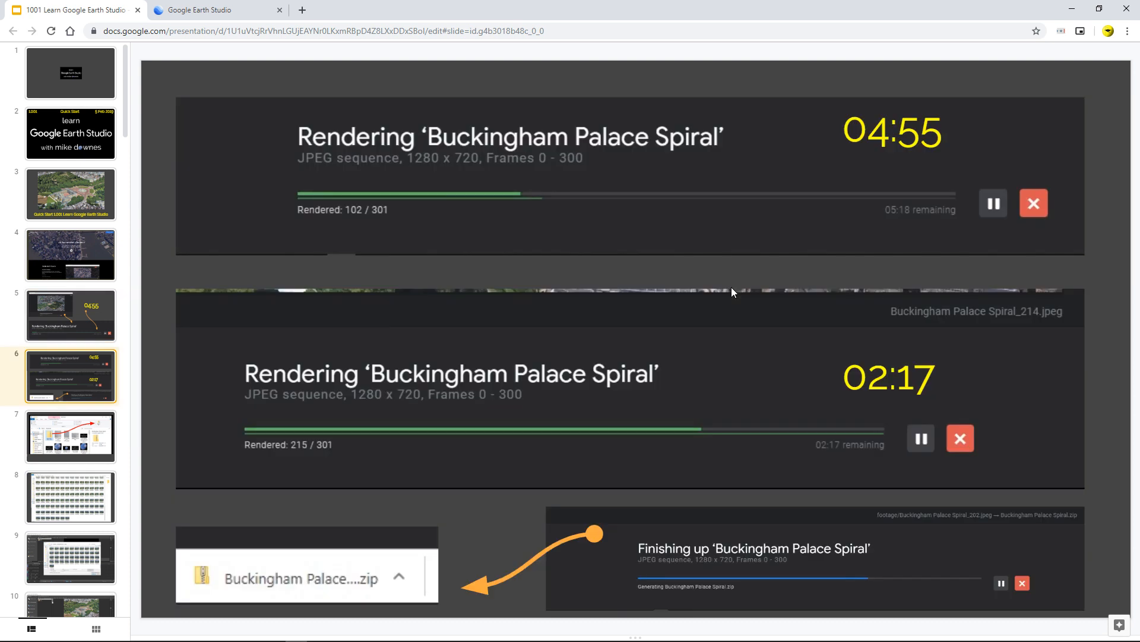
{"action": "mouse_move", "coordinate": [341, 213]}
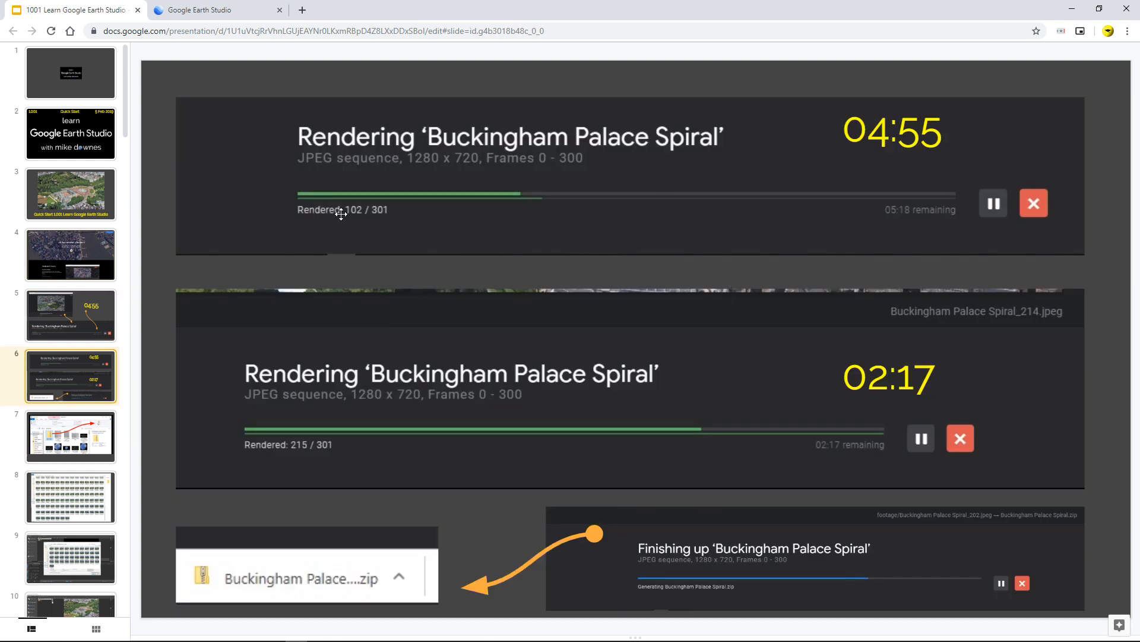
{"action": "mouse_move", "coordinate": [774, 221]}
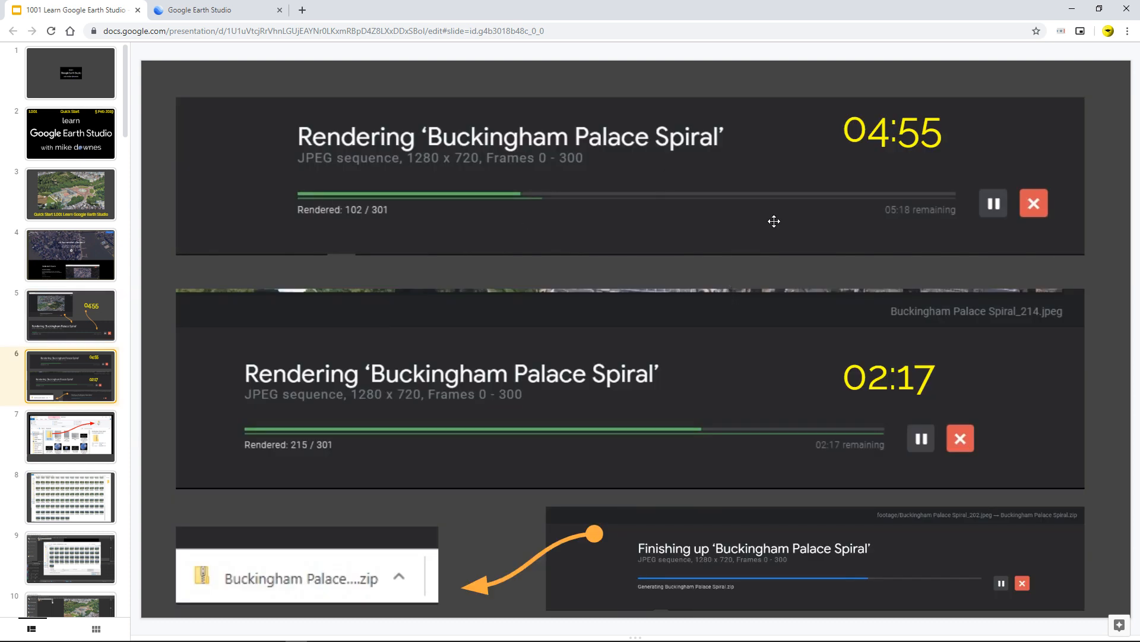
{"action": "mouse_move", "coordinate": [896, 218]}
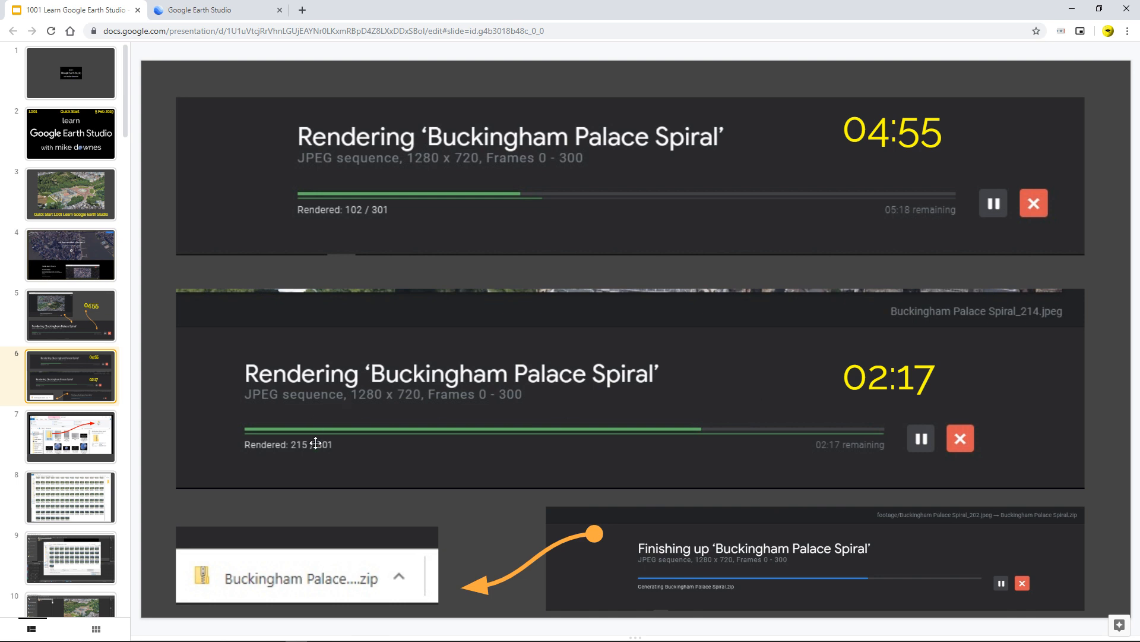
{"action": "mouse_move", "coordinate": [706, 556]}
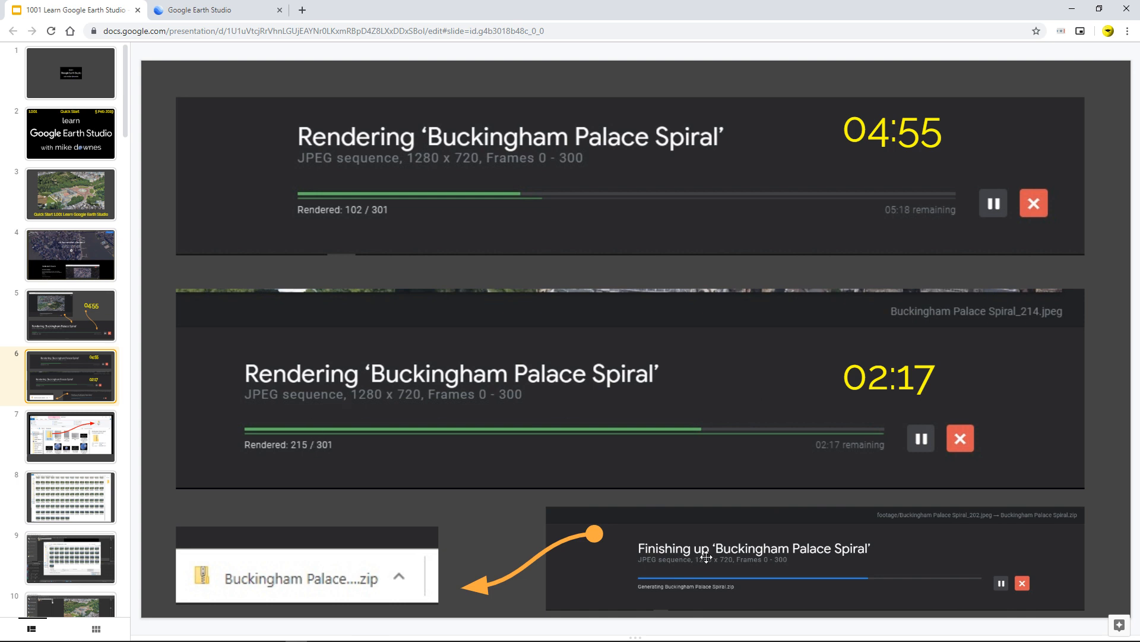
{"action": "mouse_move", "coordinate": [597, 568]}
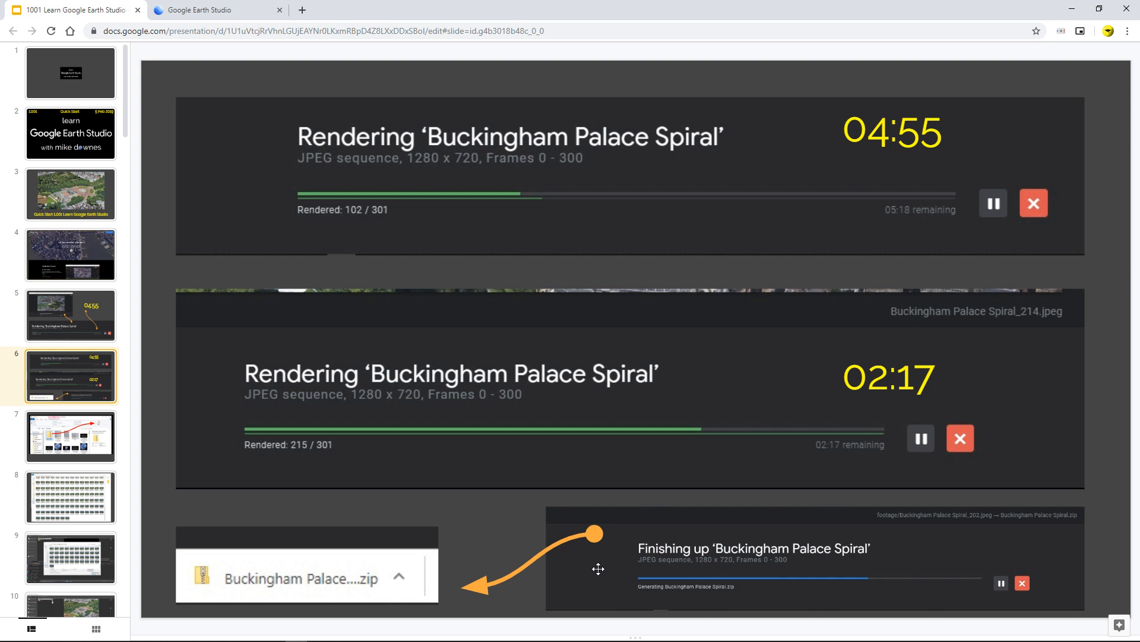
{"action": "mouse_move", "coordinate": [443, 566]}
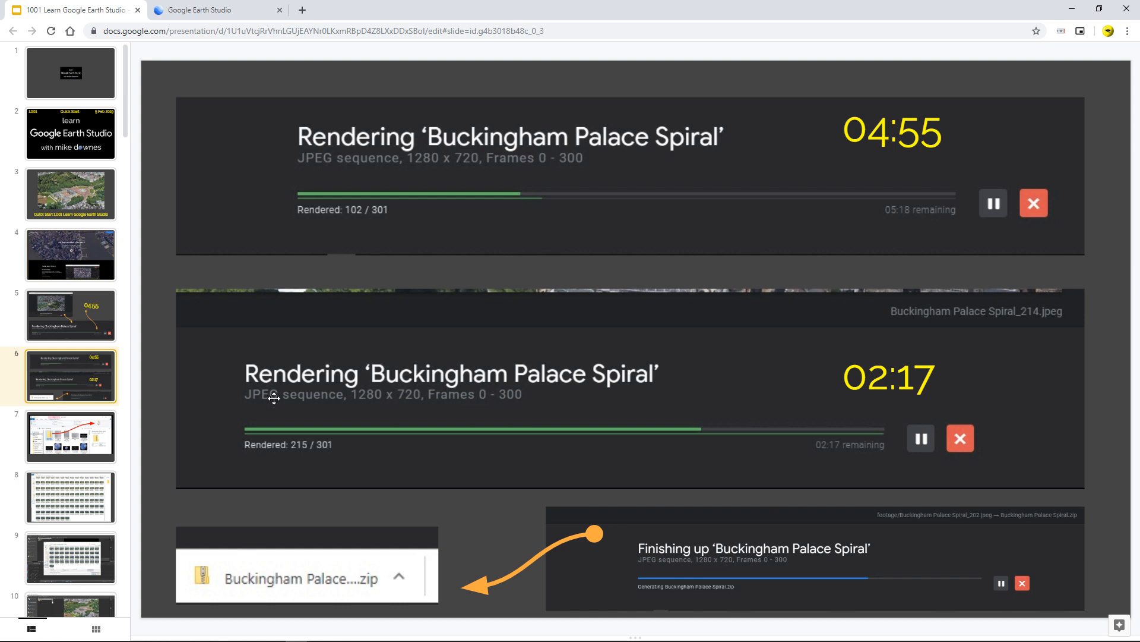
- Advance to the slide showing the footage folder of 301 rendered spiral frames
{"action": "left_click", "coordinate": [70, 436]}
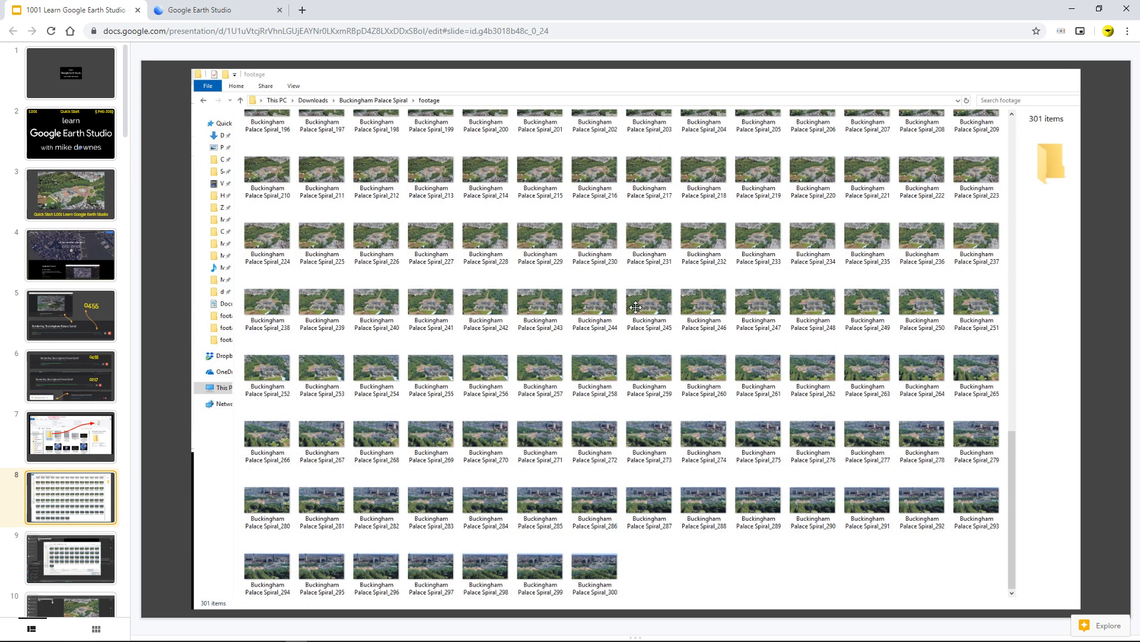
{"action": "mouse_move", "coordinate": [417, 226]}
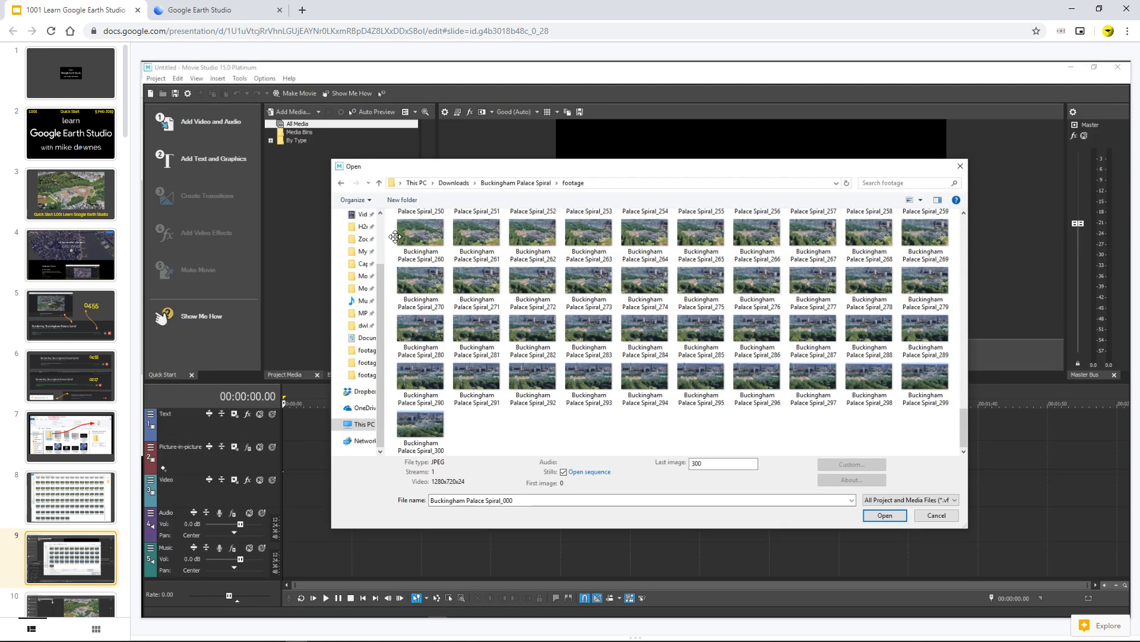
{"action": "mouse_move", "coordinate": [498, 294]}
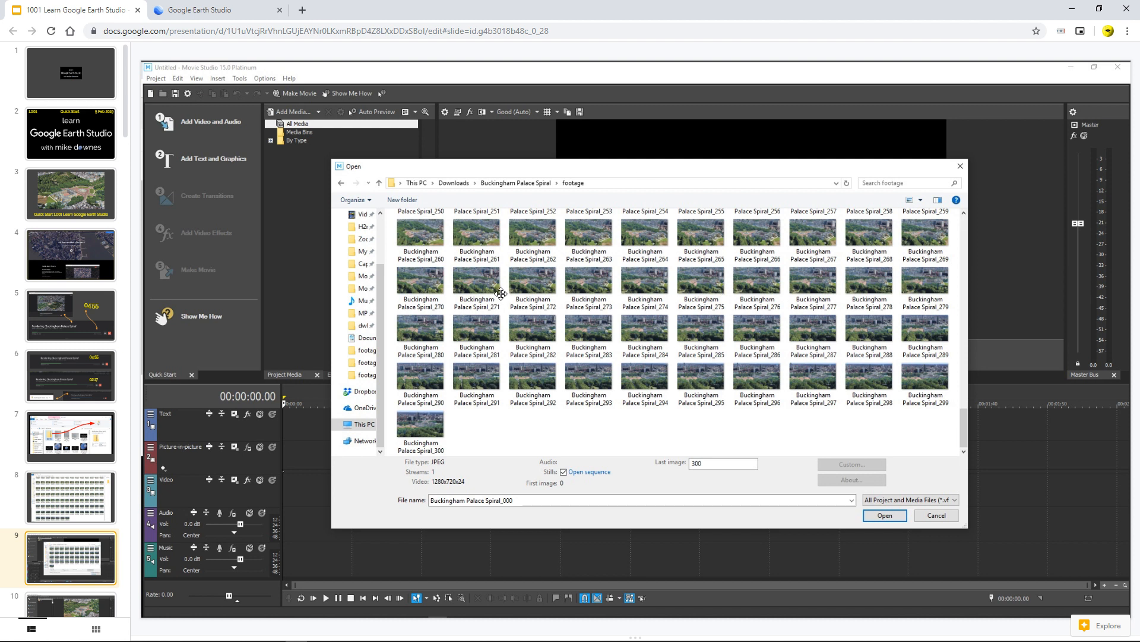
{"action": "mouse_move", "coordinate": [574, 481]}
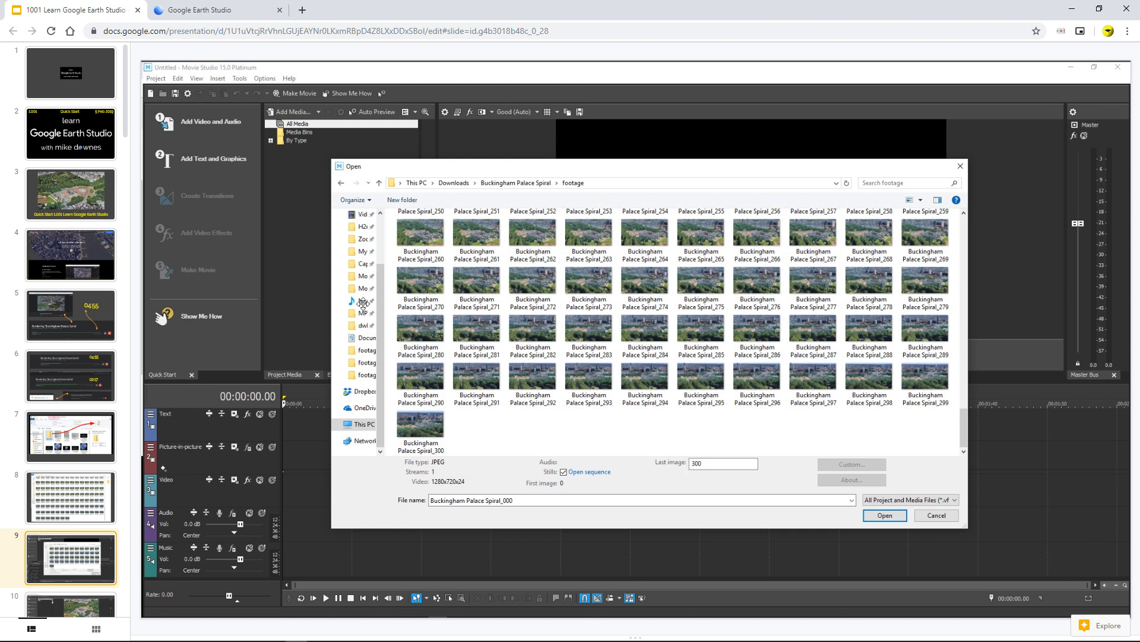
- Advance to the slide with the 301-frame sequence placed on the video editor timeline
{"action": "left_click", "coordinate": [884, 515]}
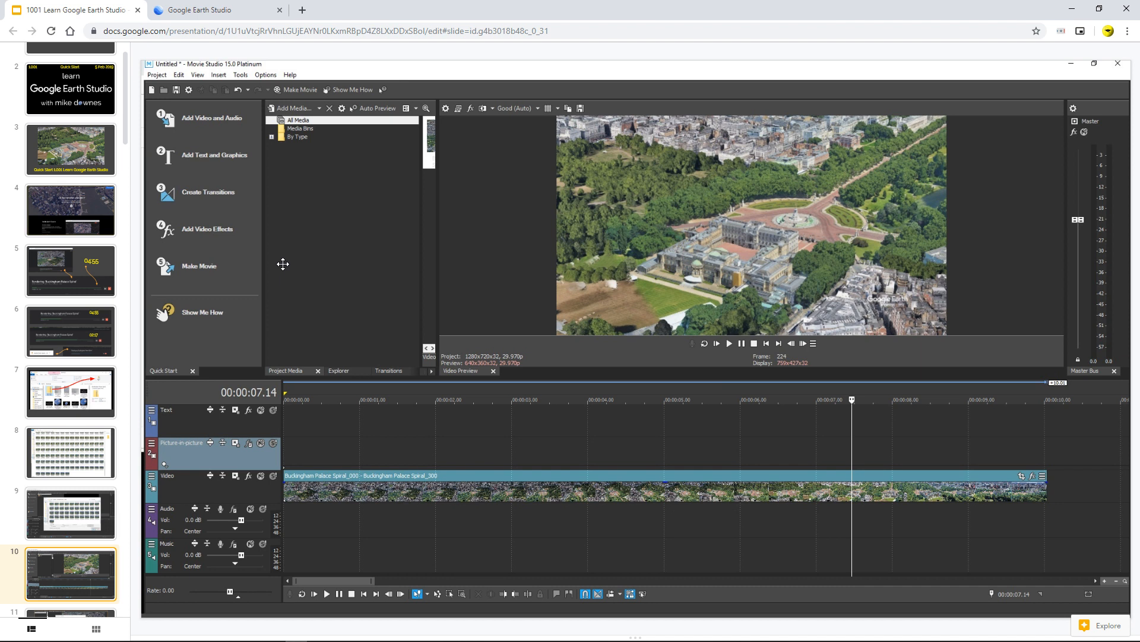
{"action": "mouse_move", "coordinate": [361, 326]}
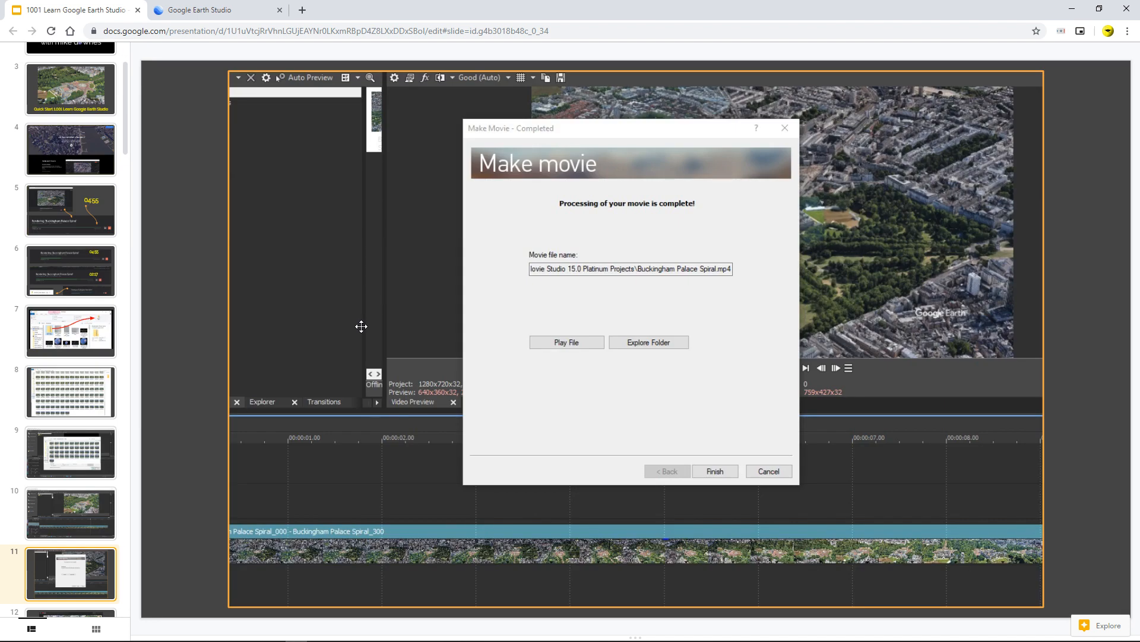
{"action": "mouse_move", "coordinate": [547, 357]}
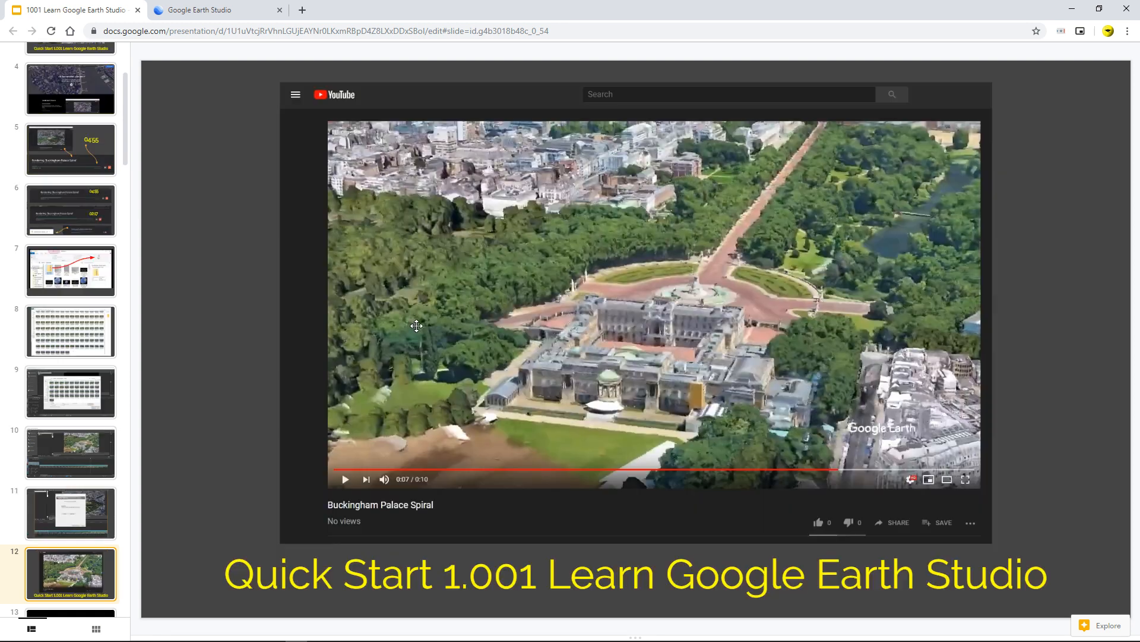
{"action": "mouse_move", "coordinate": [261, 285]}
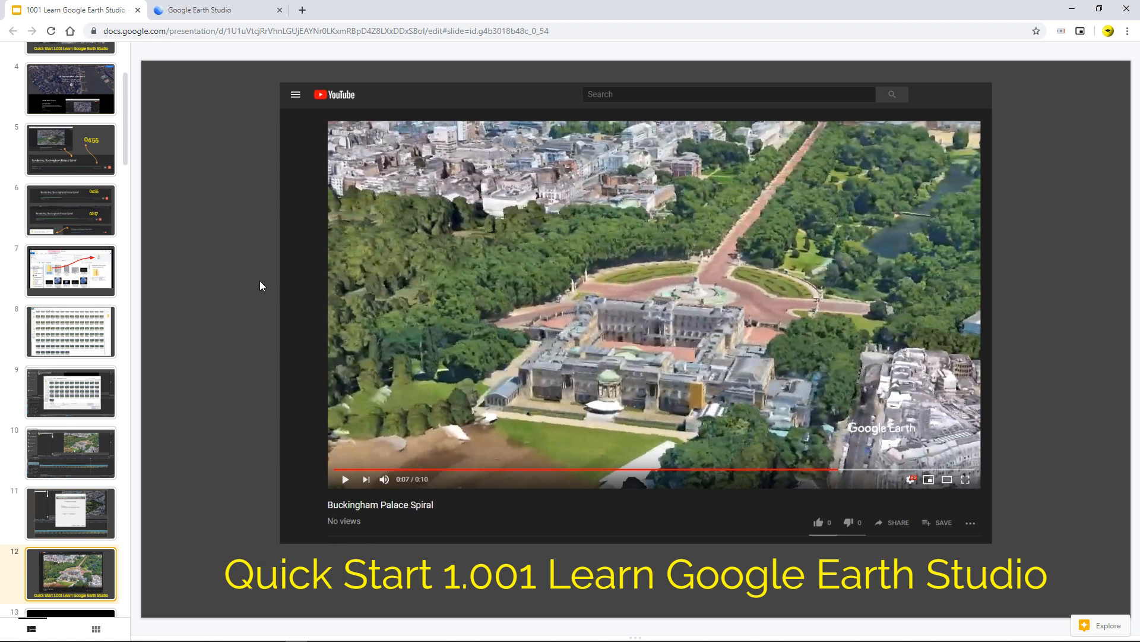
{"action": "mouse_move", "coordinate": [631, 305]}
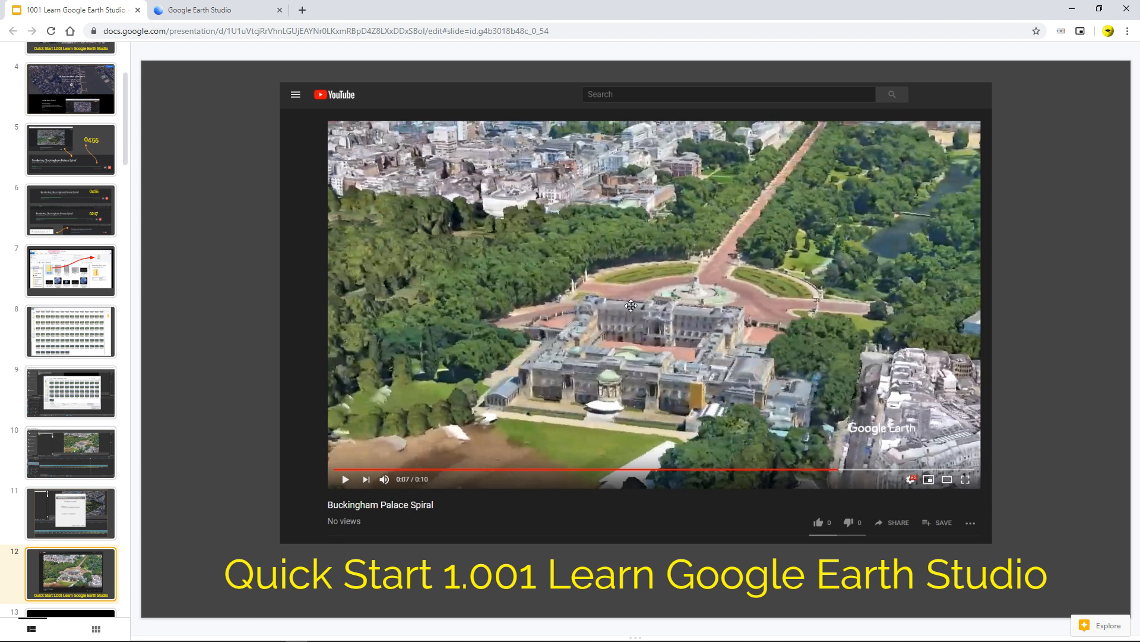
{"action": "mouse_move", "coordinate": [575, 309]}
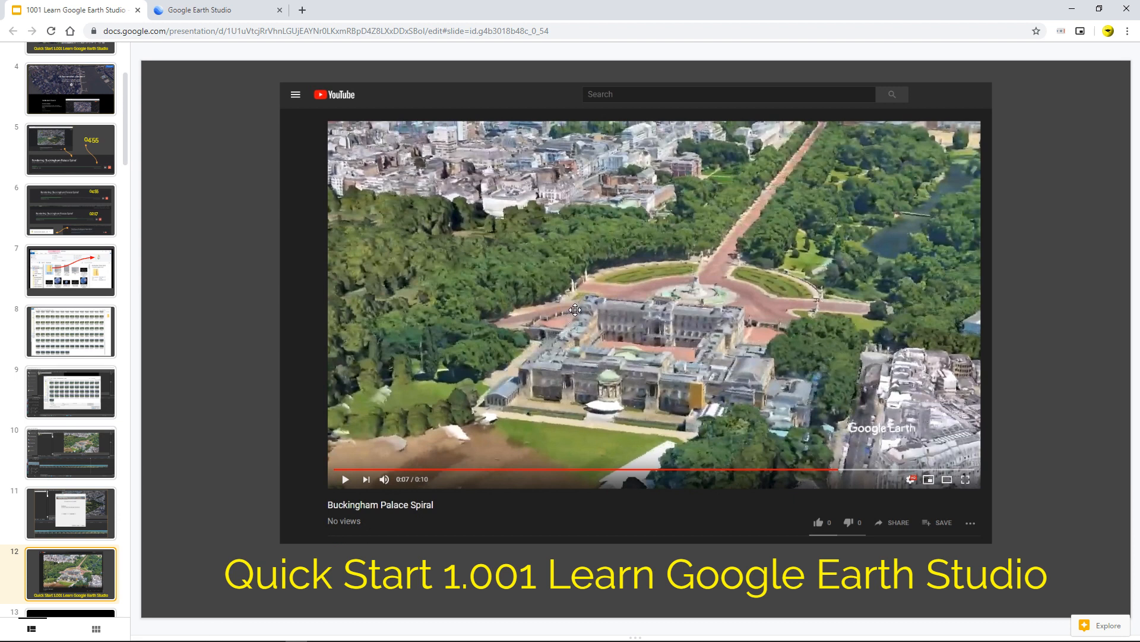
{"action": "mouse_move", "coordinate": [358, 531]}
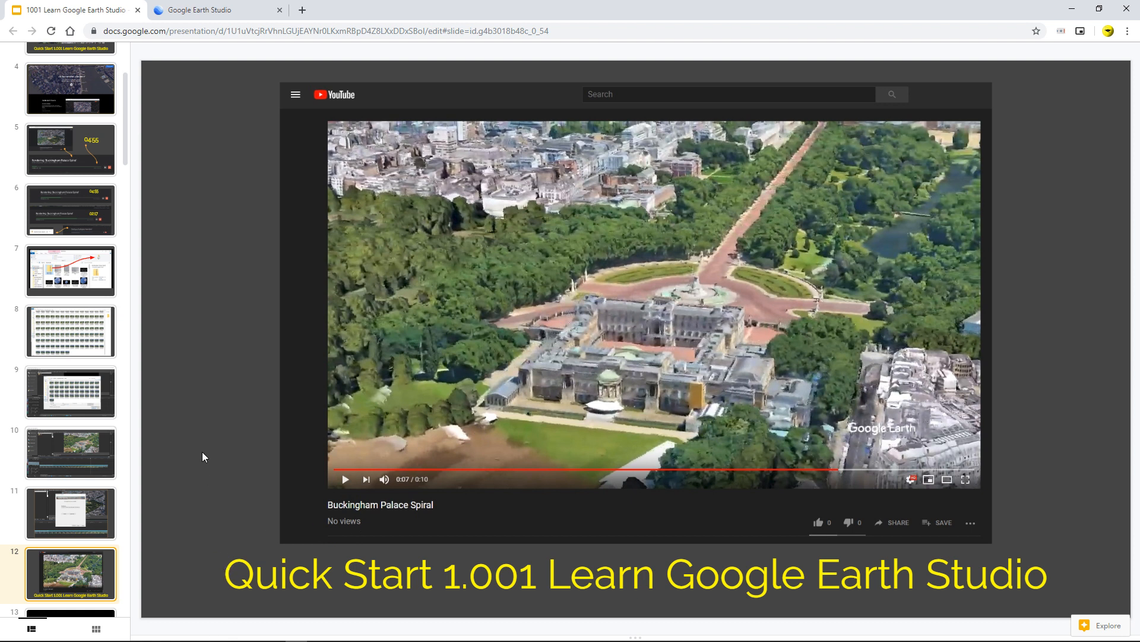
- Advance from the Buckingham Palace Spiral video slide to slide 13, the closing title card
{"action": "left_click", "coordinate": [70, 573]}
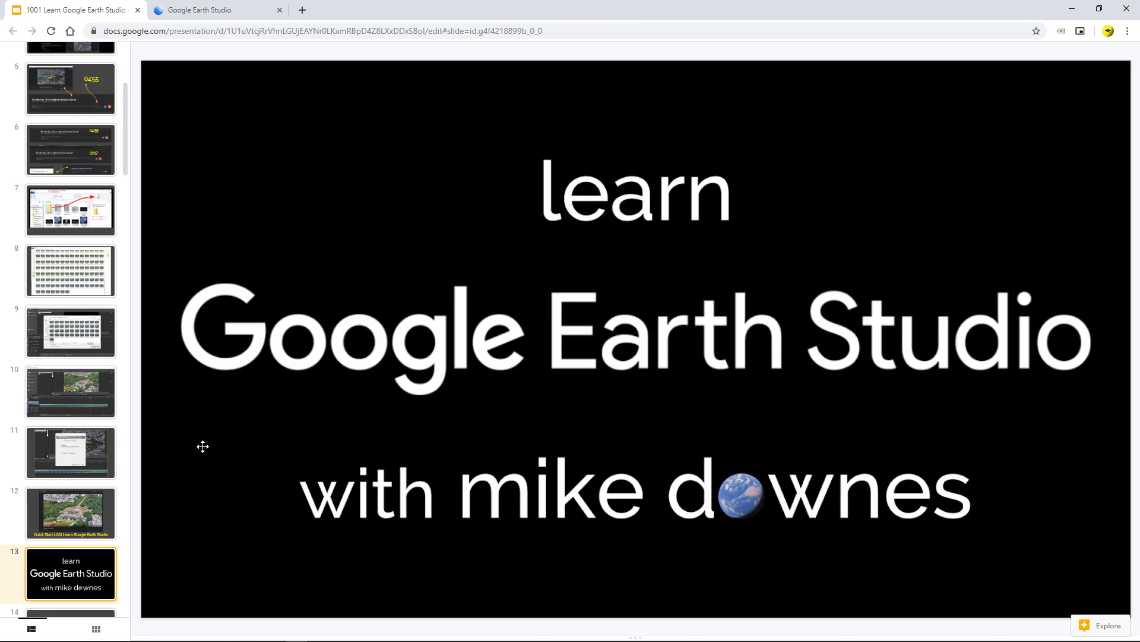